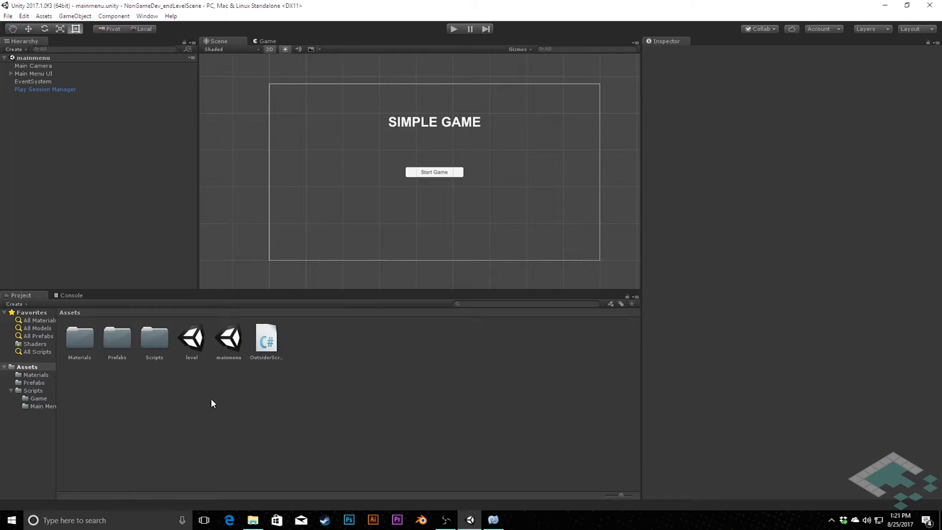
# Duplicate the mainmenu scene, name the copy 'levelend', and open it
pyautogui.click(228, 336)
pyautogui.write('level')
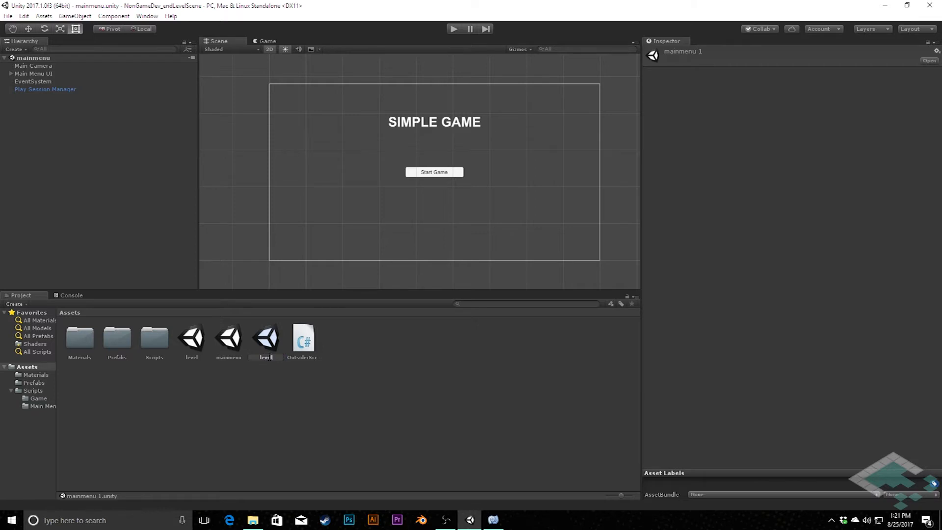
pyautogui.click(228, 338)
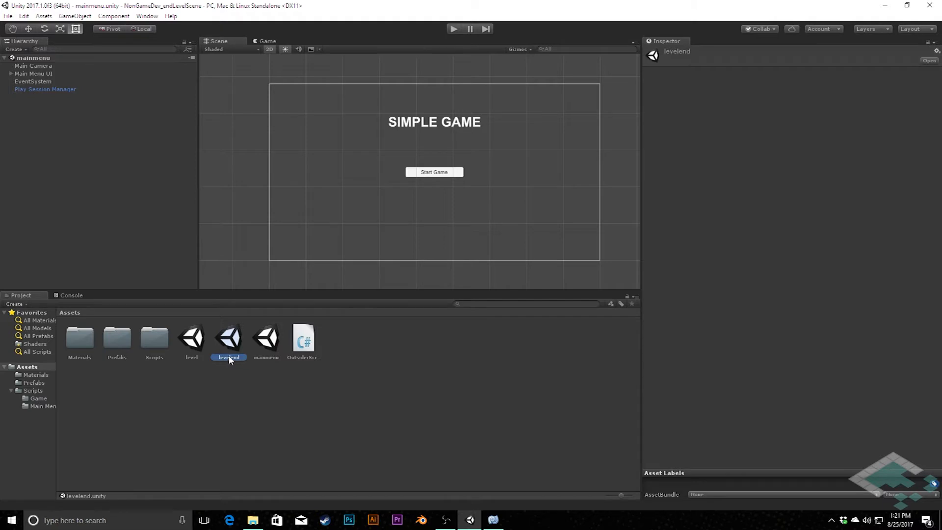
pyautogui.doubleClick(228, 336)
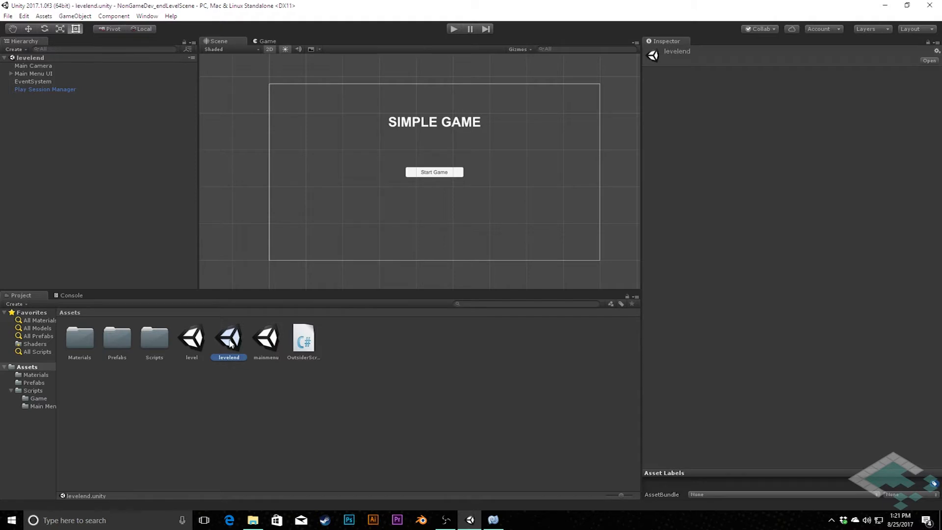
pyautogui.moveTo(268, 342)
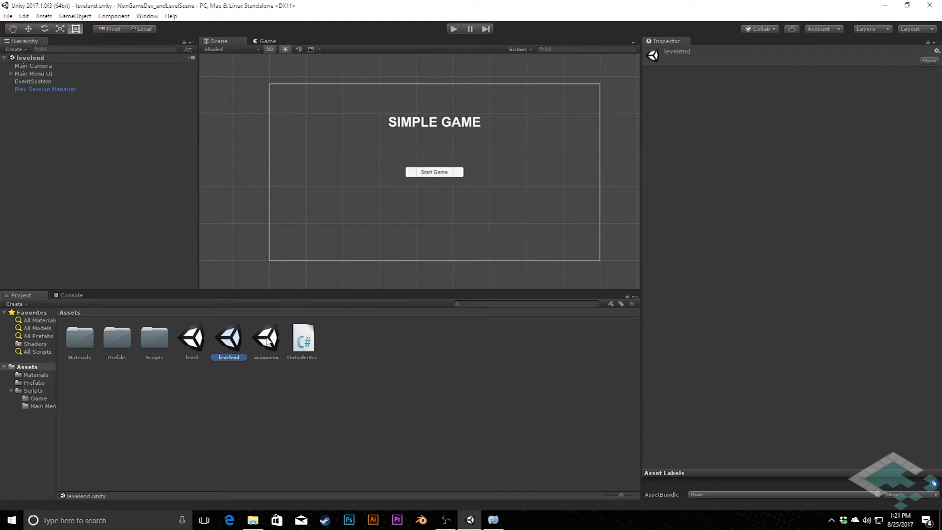
pyautogui.moveTo(174, 222)
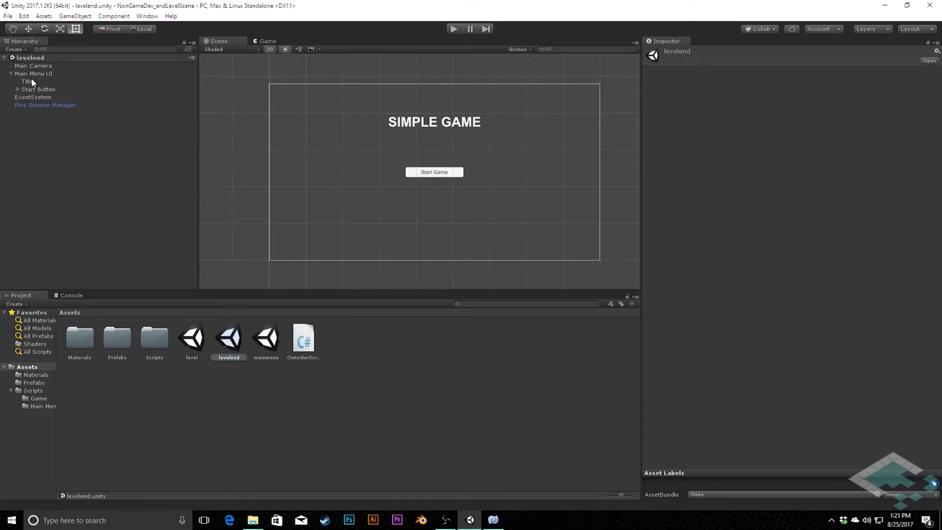
# Rename Title to Message and Start Button to Restart Button; place Return to Menu Button at Pos Y -35
pyautogui.click(26, 81)
pyautogui.write('Messa')
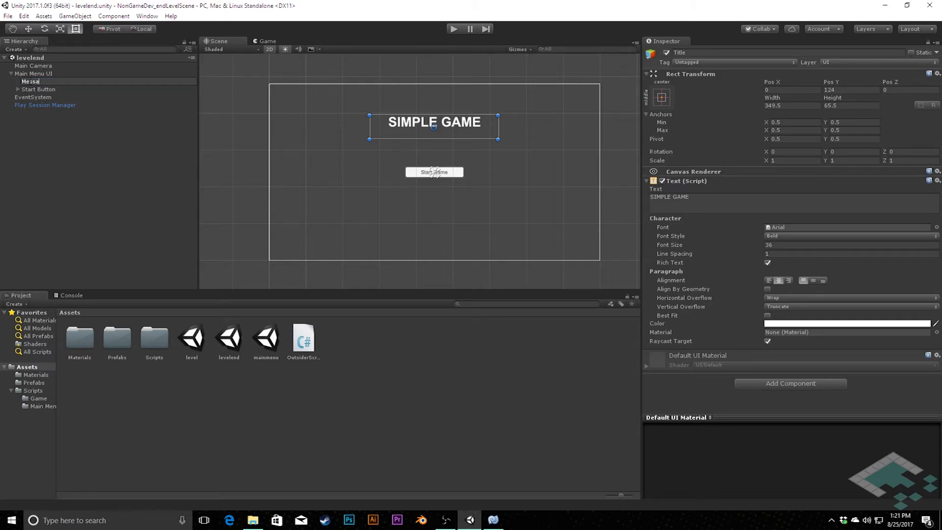
pyautogui.click(38, 89)
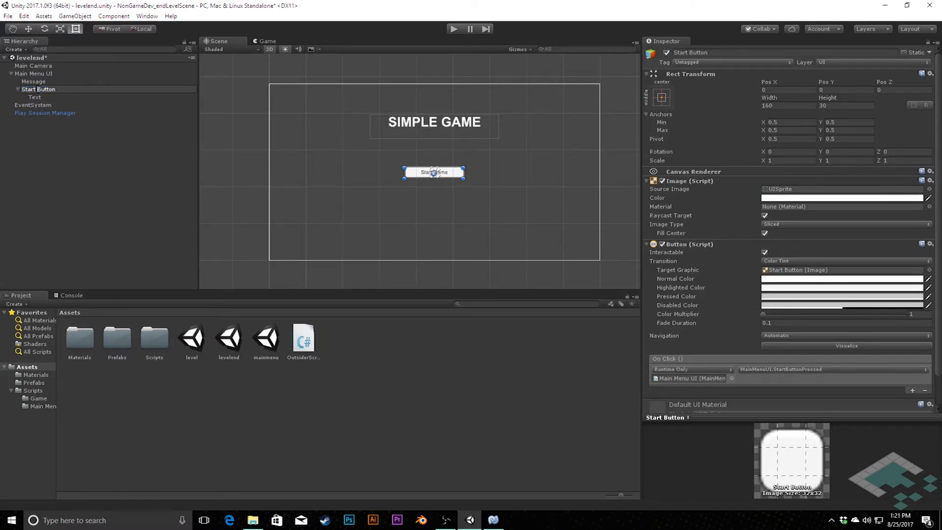
pyautogui.doubleClick(39, 89)
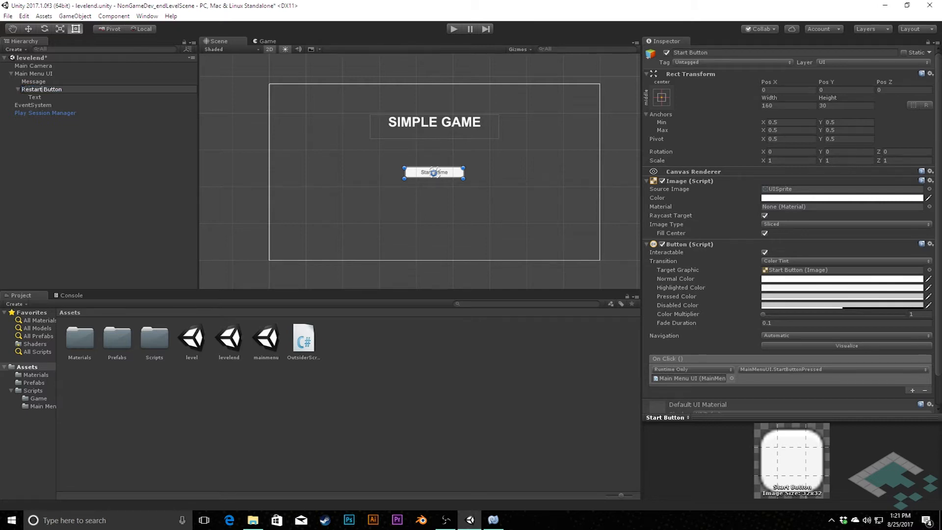
pyautogui.click(41, 89)
pyautogui.write('Return to Menu Button')
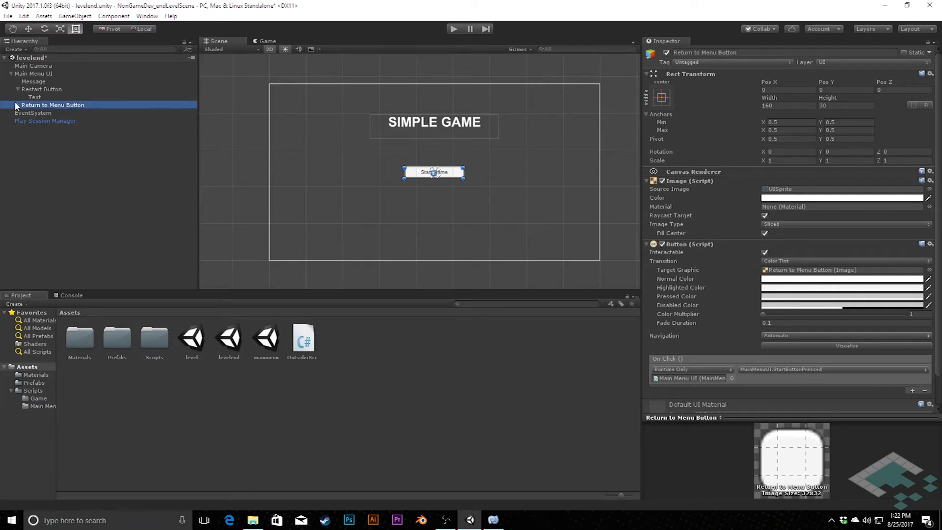
pyautogui.click(11, 104)
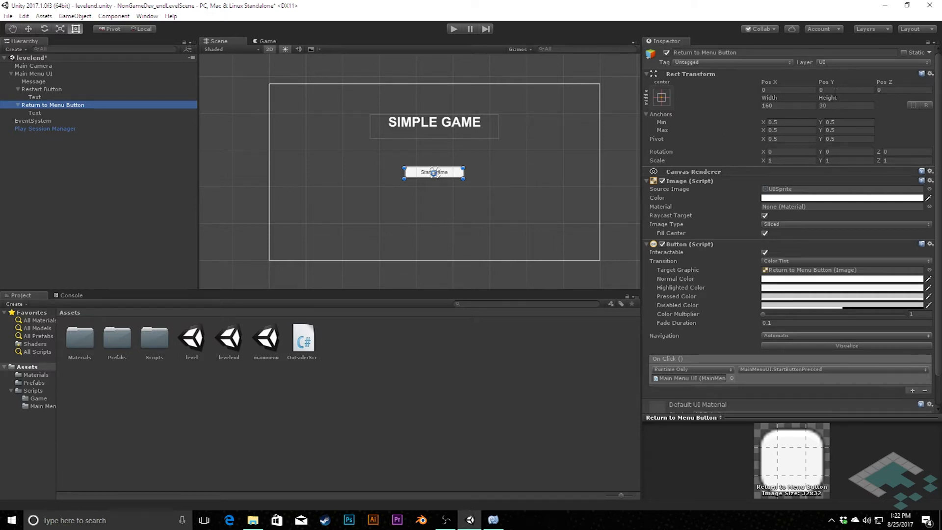
pyautogui.click(844, 90)
pyautogui.write('-35')
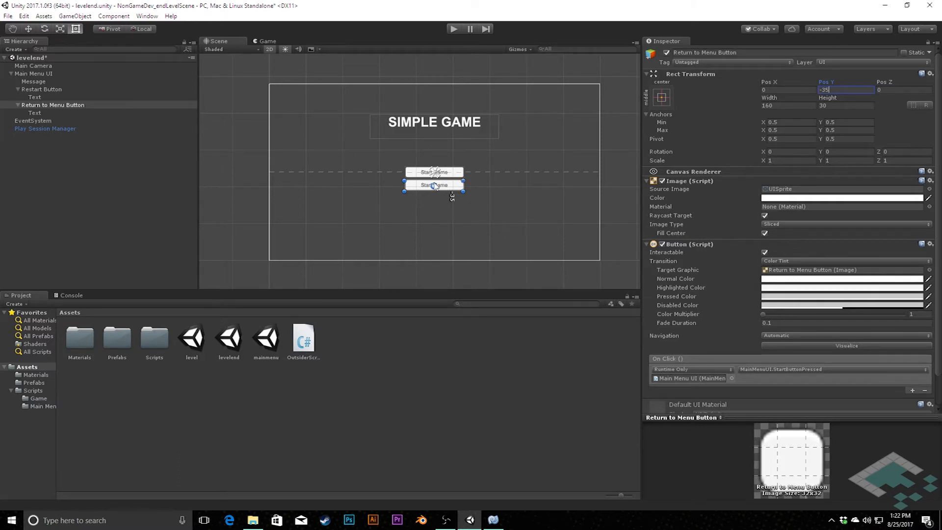
# Change the Return to Menu Button's label text to 'Return to Menu'
pyautogui.click(35, 113)
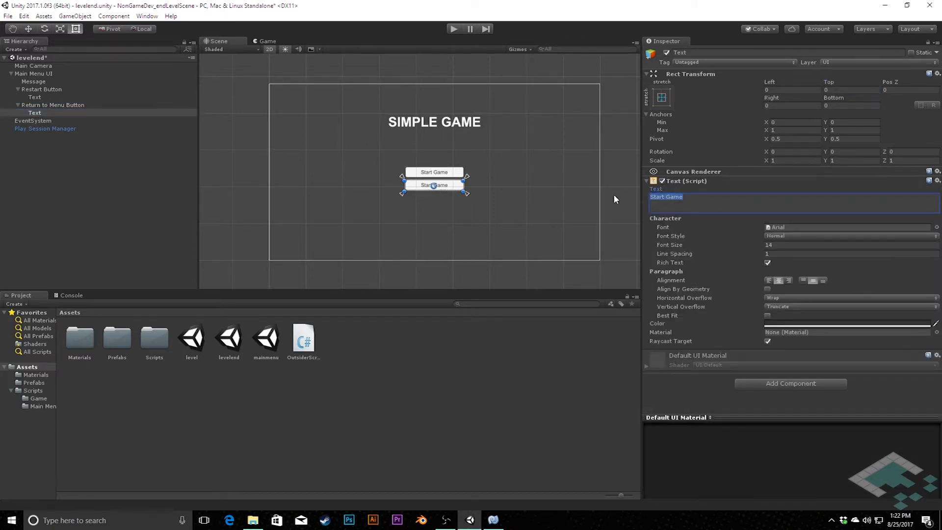
pyautogui.write('Return to Me')
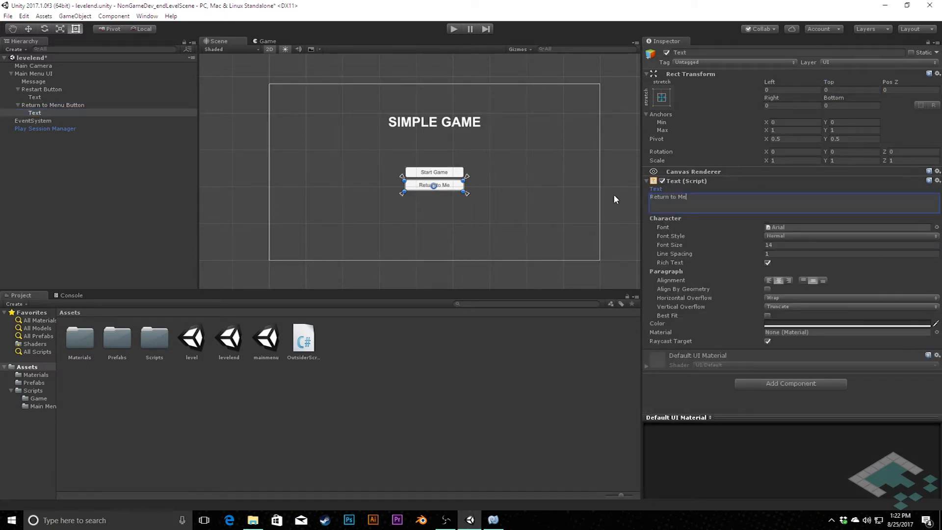
pyautogui.write('nu')
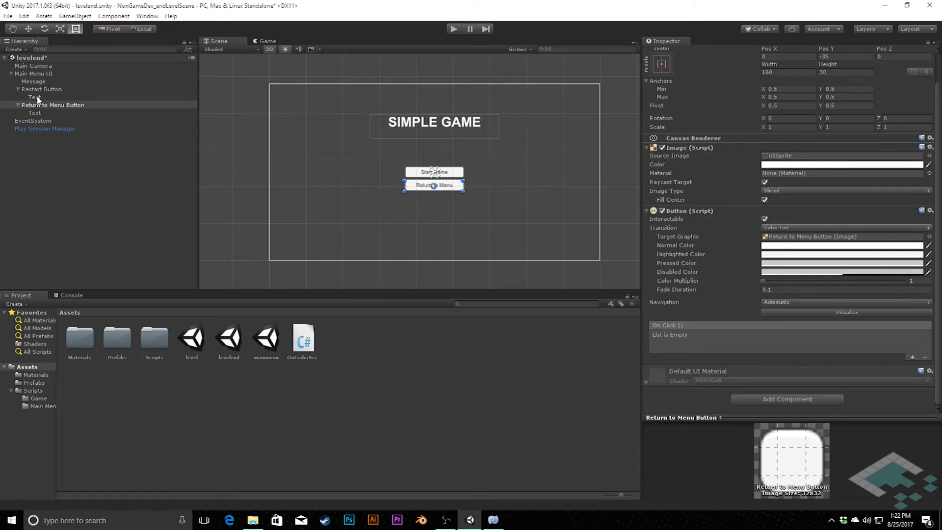
# Relabel the Restart Button 'Restart Level' and remove its old On Click action
pyautogui.click(34, 97)
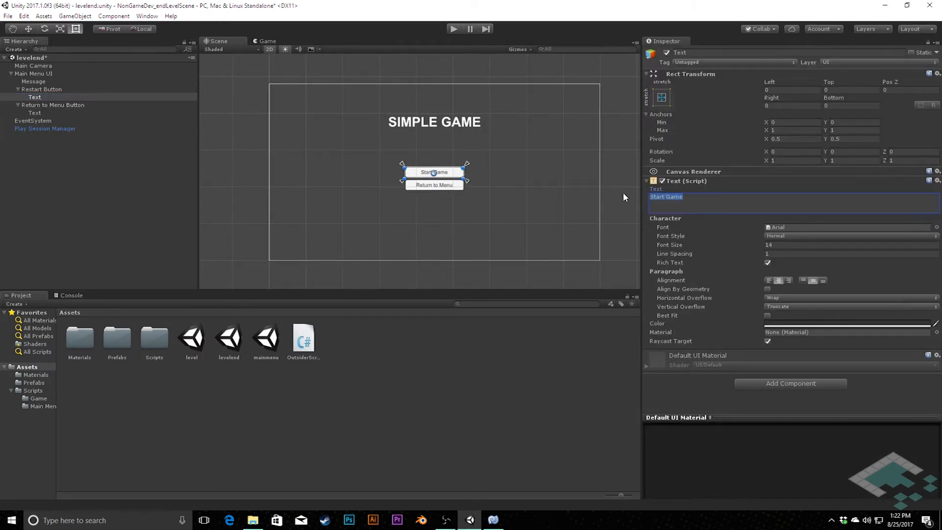
pyautogui.write('Restart Le')
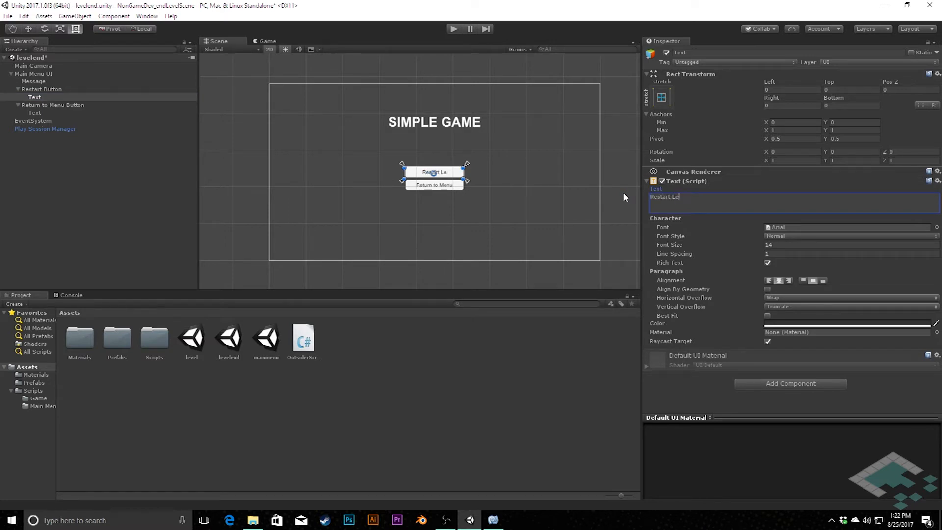
pyautogui.write('vel')
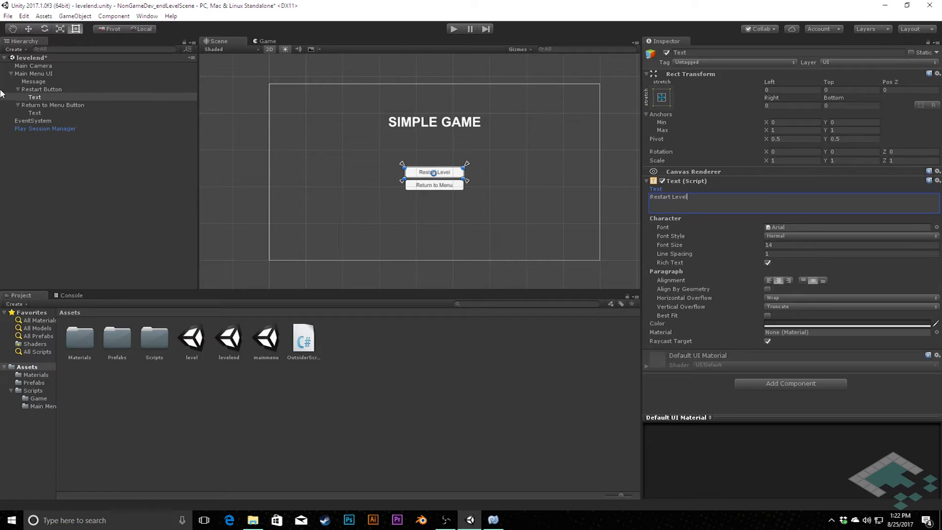
pyautogui.click(41, 89)
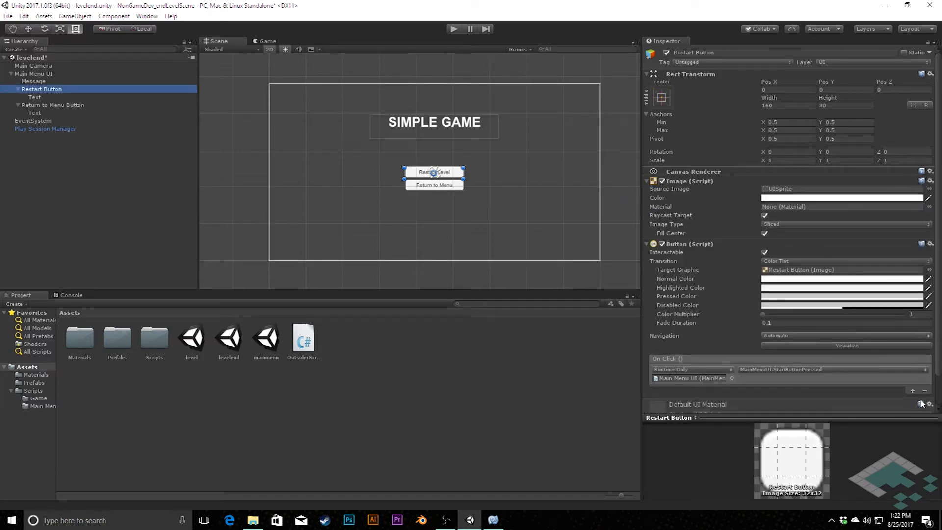
pyautogui.click(924, 391)
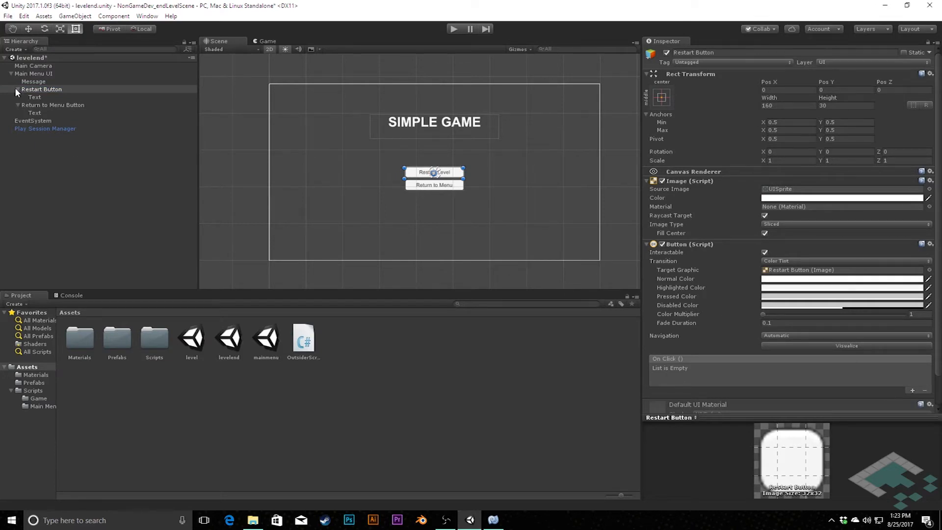
# Rename the canvas Level End UI; create a LevelEndUI C# script in a new Scripts/Level End folder
pyautogui.click(33, 73)
pyautogui.write('Level End')
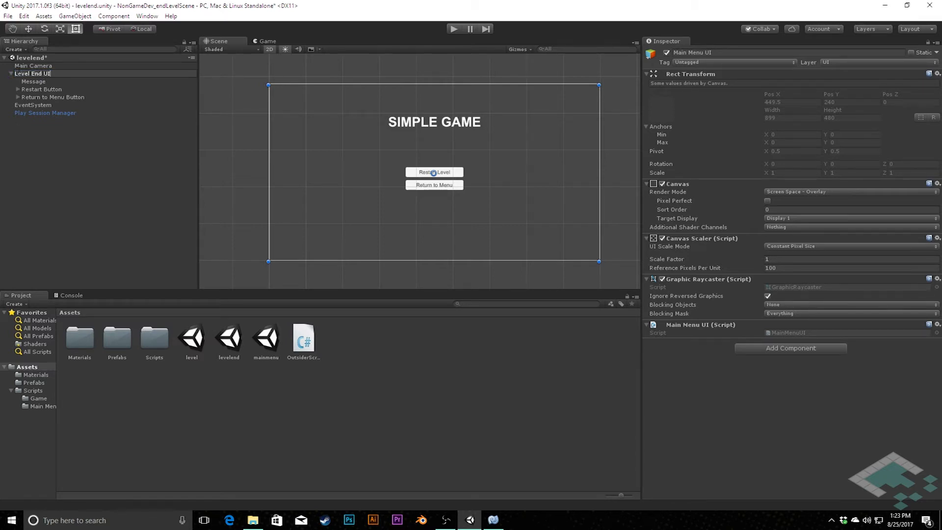
pyautogui.click(33, 73)
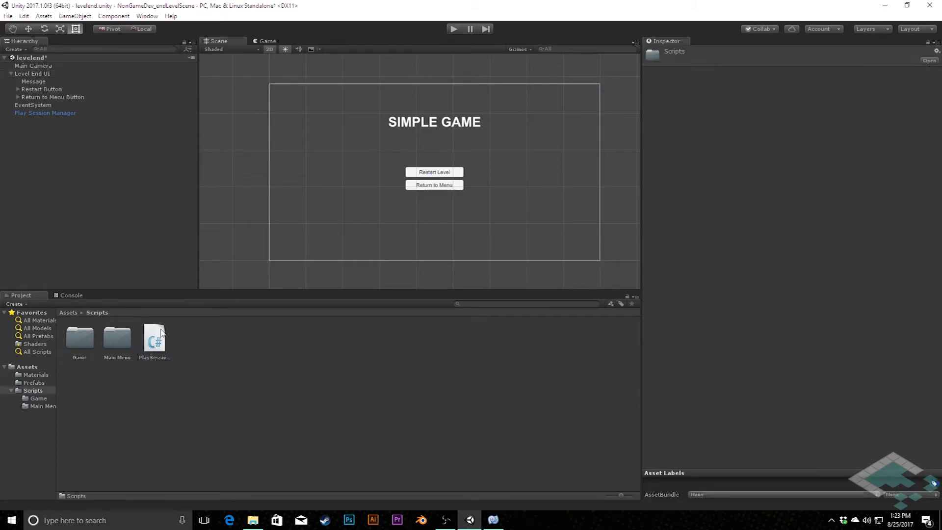
pyautogui.rightClick(161, 333)
pyautogui.write('Level End')
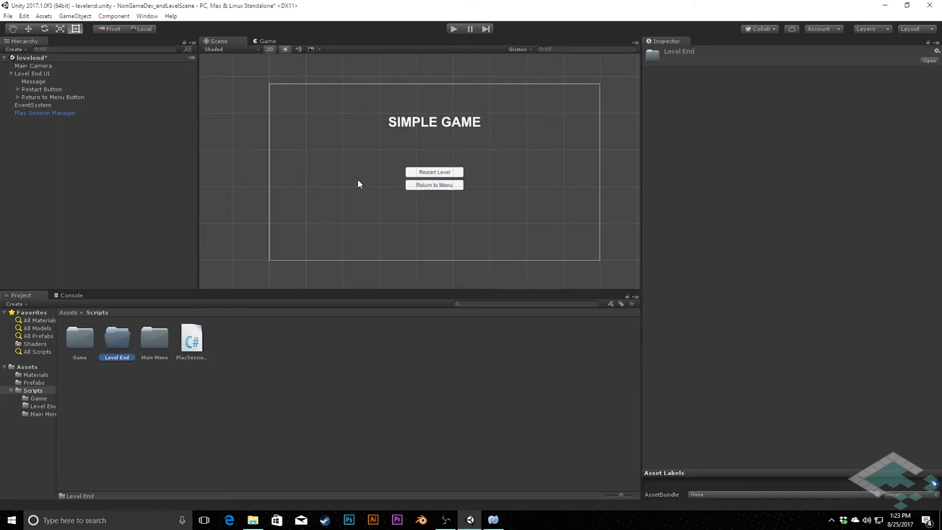
pyautogui.rightClick(117, 336)
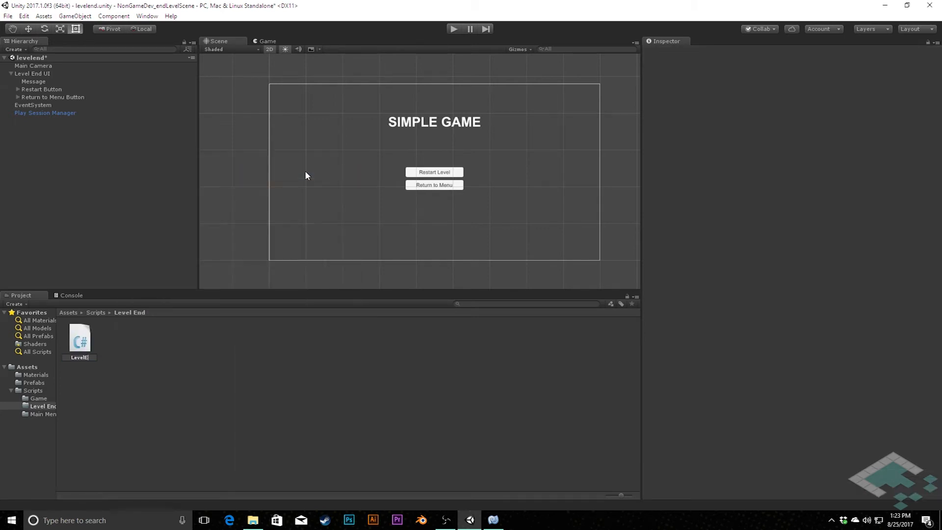
pyautogui.click(79, 336)
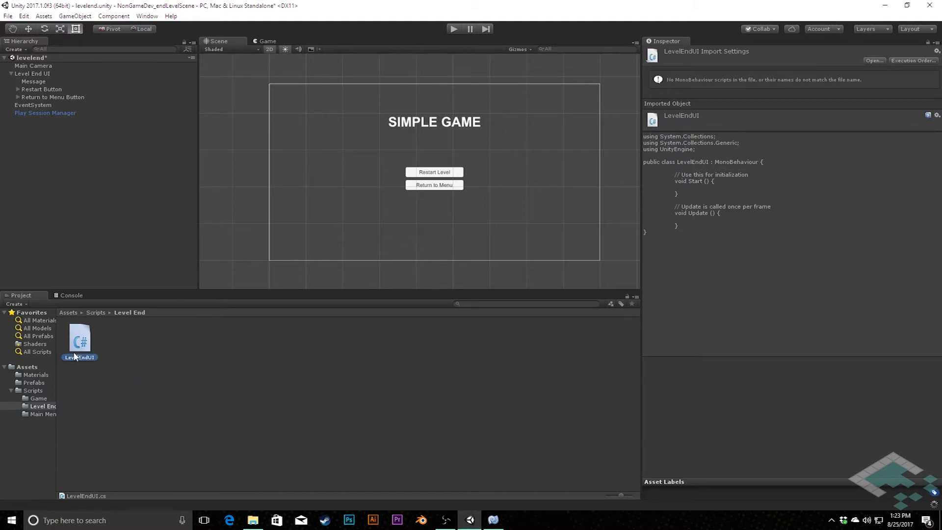
# Open LevelEndUI.cs, delete the Start and Update boilerplate, and consult MainMenuUI's code
pyautogui.doubleClick(78, 336)
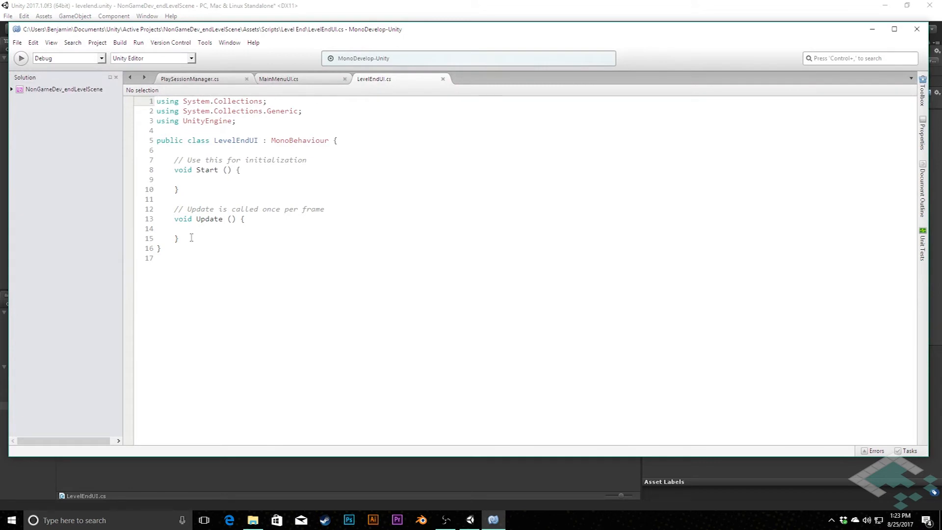
pyautogui.moveTo(174, 160); pyautogui.dragTo(176, 238)
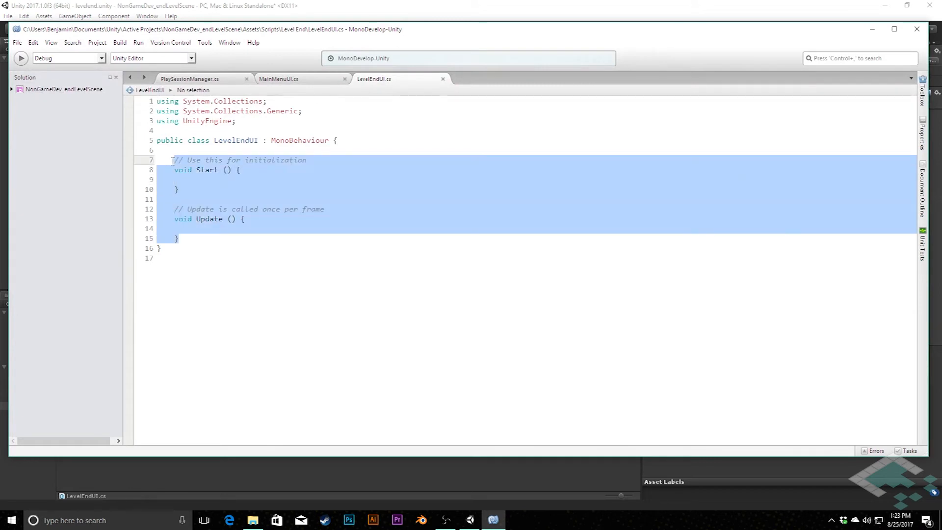
pyautogui.press('Delete')
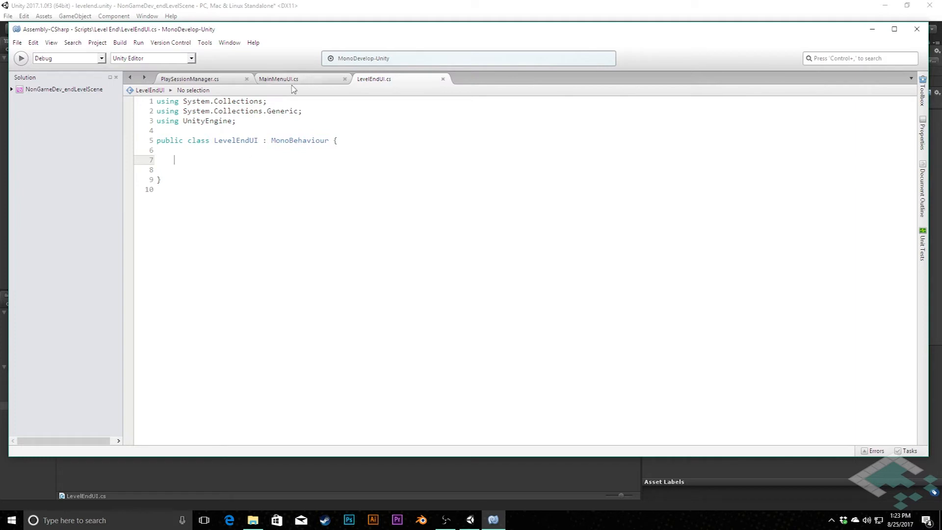
pyautogui.click(278, 79)
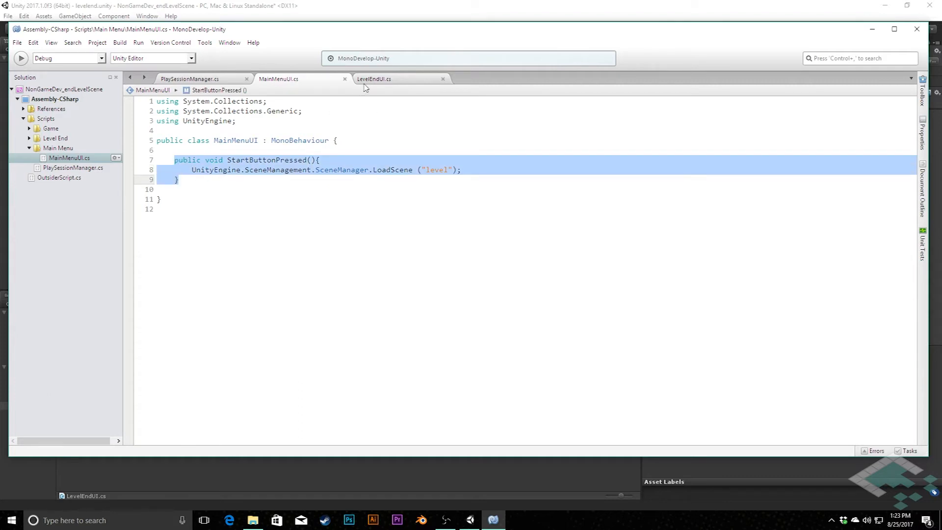
pyautogui.click(397, 78)
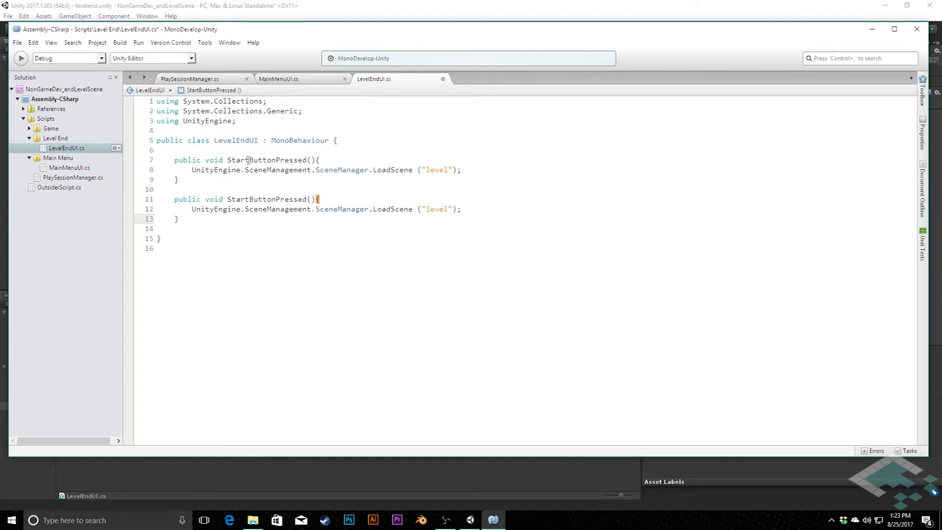
# Rename the two methods RestartButtonPressed and MenuButtonPressed
pyautogui.doubleClick(238, 160)
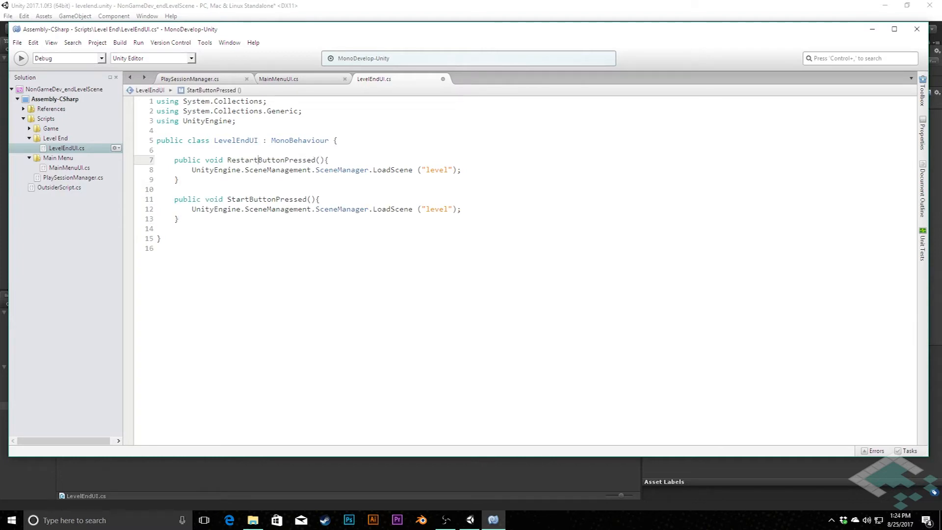
pyautogui.doubleClick(240, 198)
pyautogui.write('Menu')
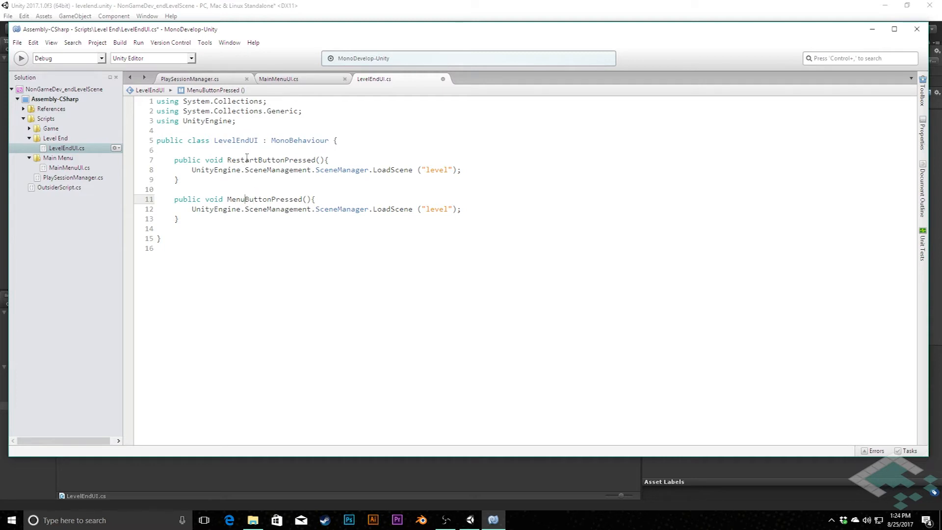
pyautogui.moveTo(260, 160)
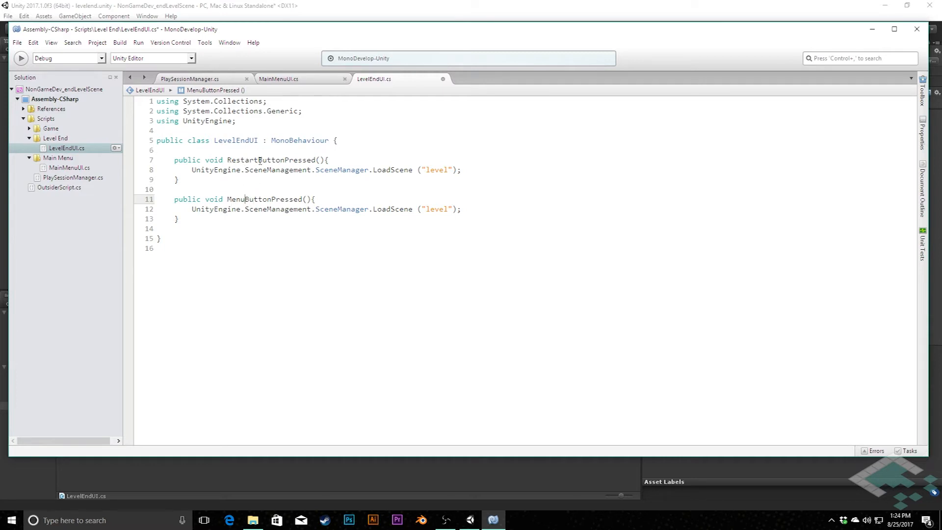
pyautogui.click(228, 199)
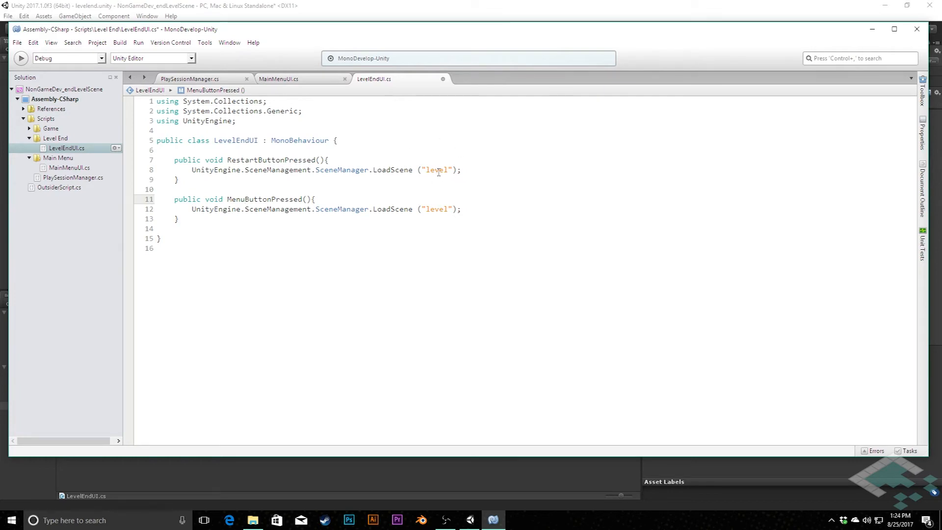
# After checking scene names in Assets, change MenuButtonPressed's loaded scene from 'level' to 'mainmenu'
pyautogui.click(492, 519)
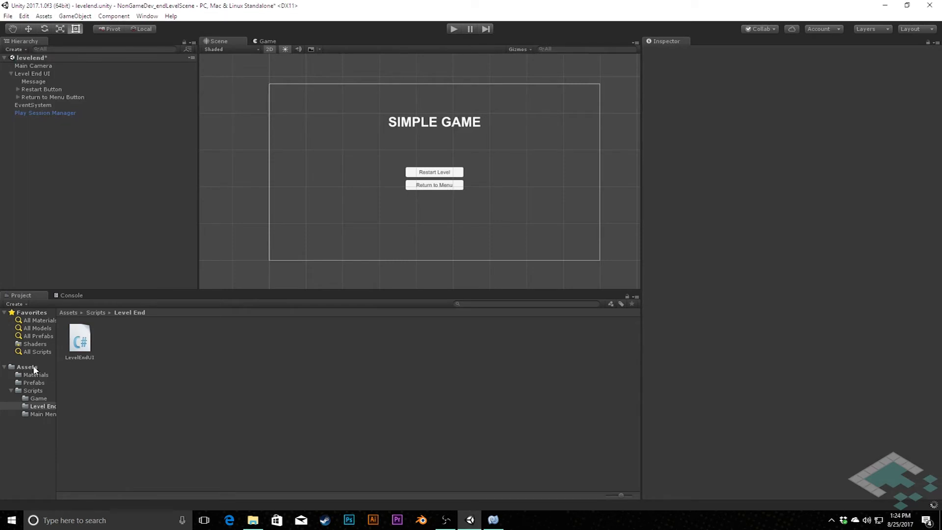
pyautogui.click(27, 367)
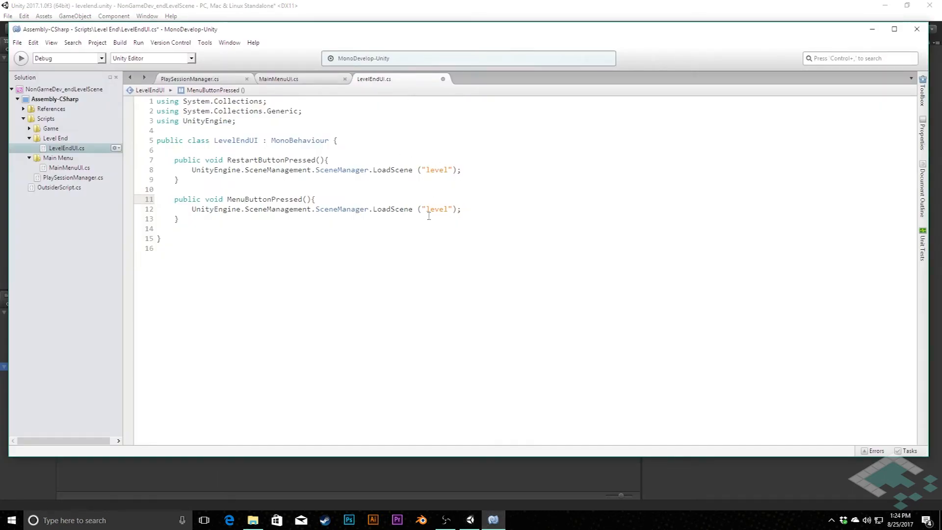
pyautogui.doubleClick(436, 209)
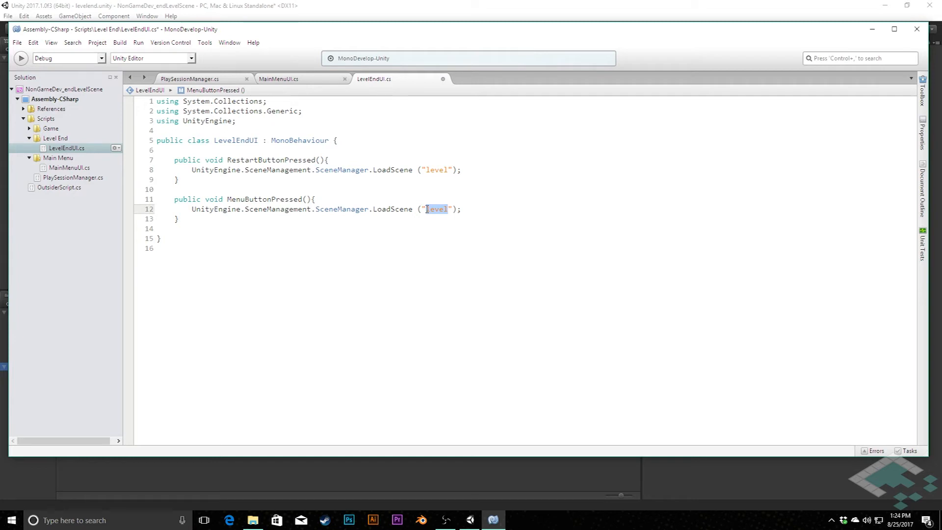
pyautogui.write('mainmenu')
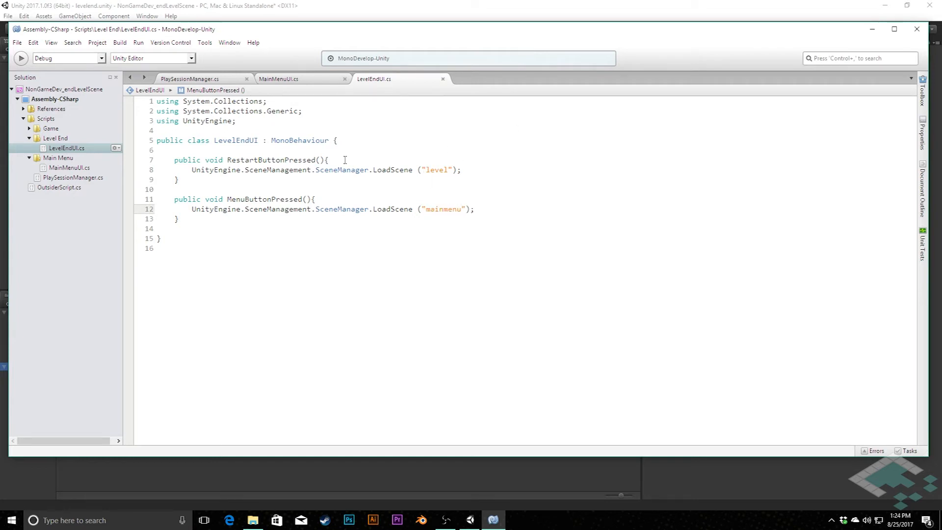
pyautogui.click(491, 520)
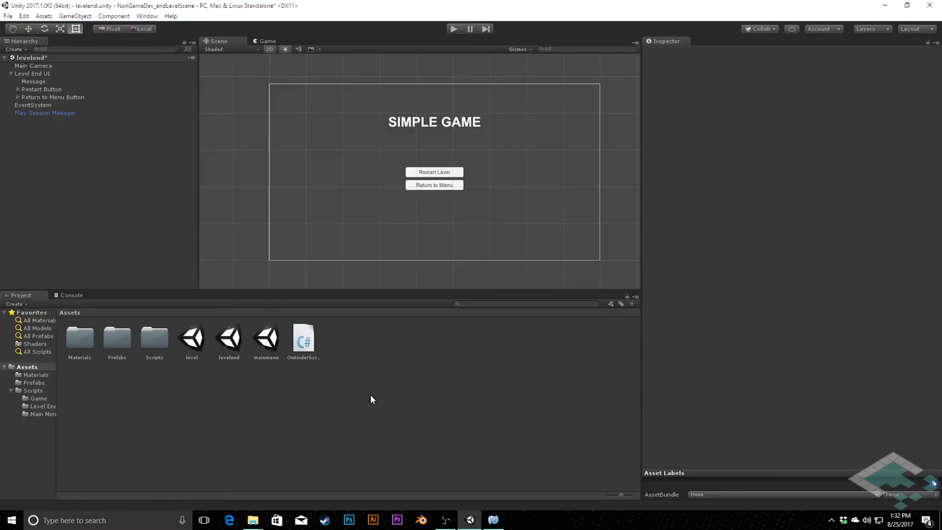
pyautogui.moveTo(17, 97)
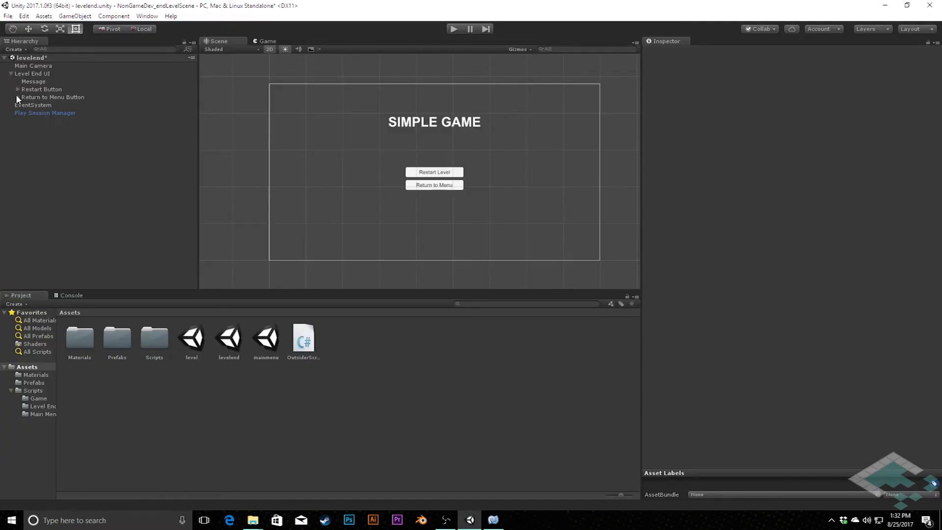
# Add the LevelEndUI script component to the Level End UI object
pyautogui.click(32, 73)
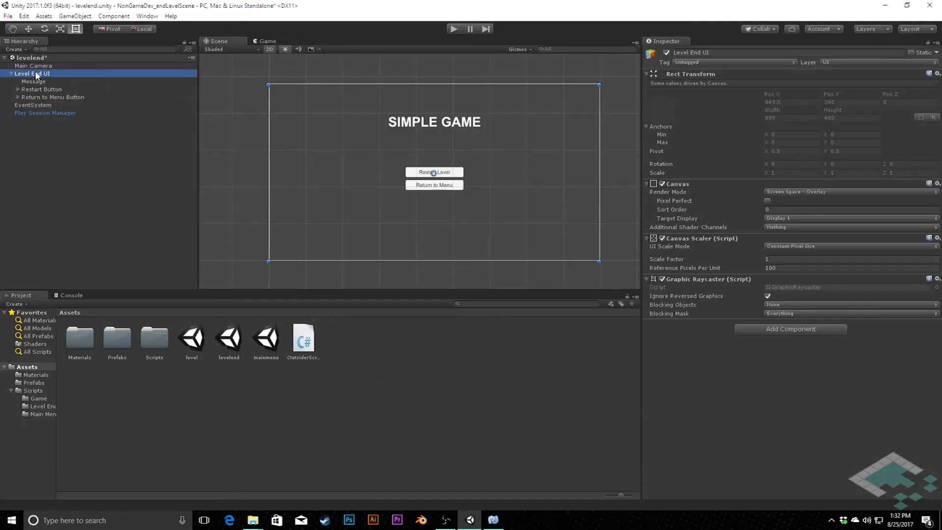
pyautogui.click(790, 329)
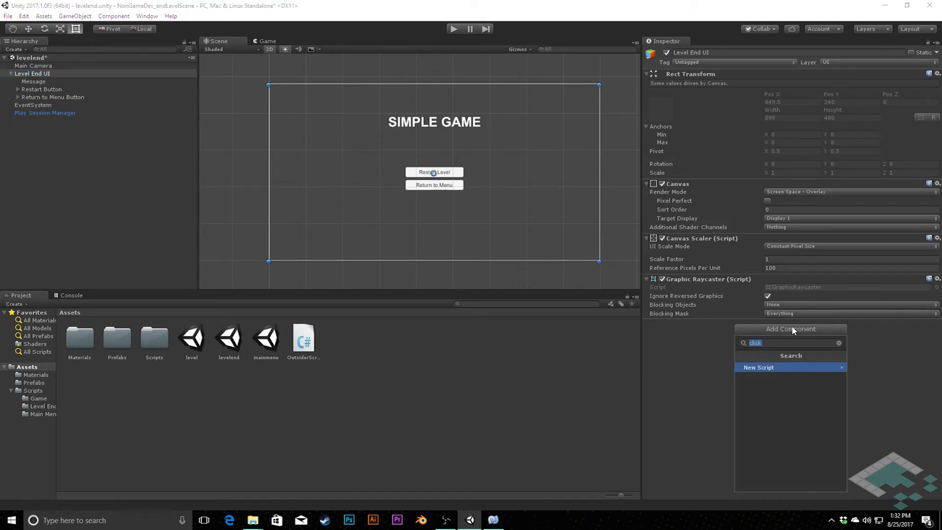
pyautogui.write('level')
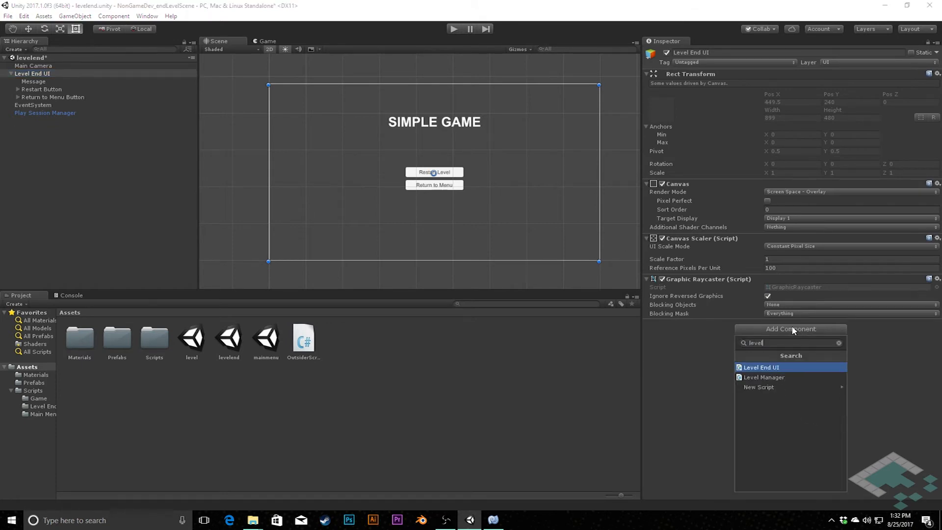
pyautogui.click(761, 367)
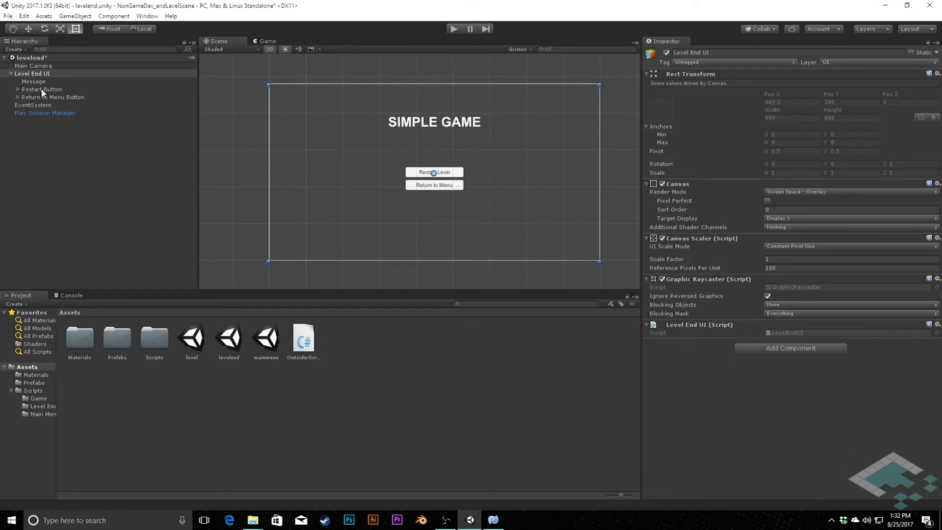
# Set the Restart Button's On Click function to LevelEndUI > RestartButtonPressed ()
pyautogui.click(41, 88)
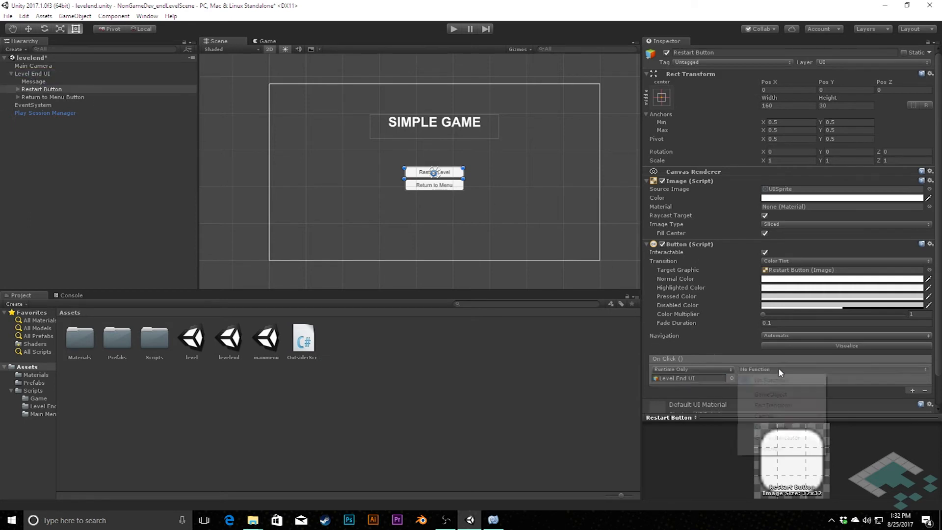
pyautogui.click(769, 448)
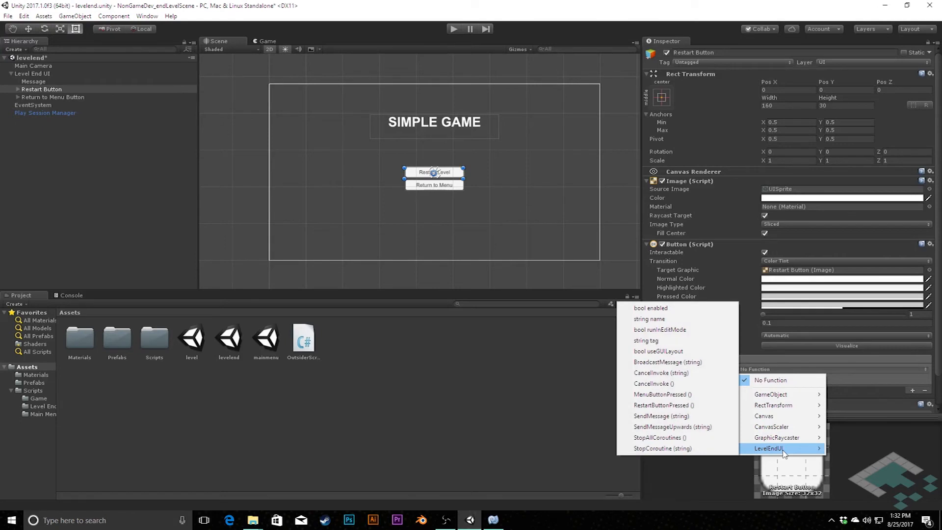
pyautogui.moveTo(676, 448)
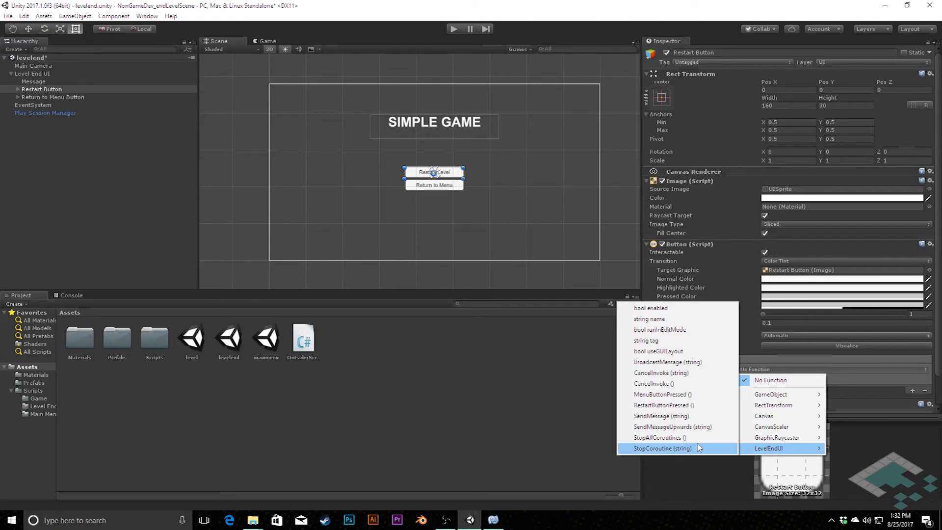
pyautogui.moveTo(664, 405)
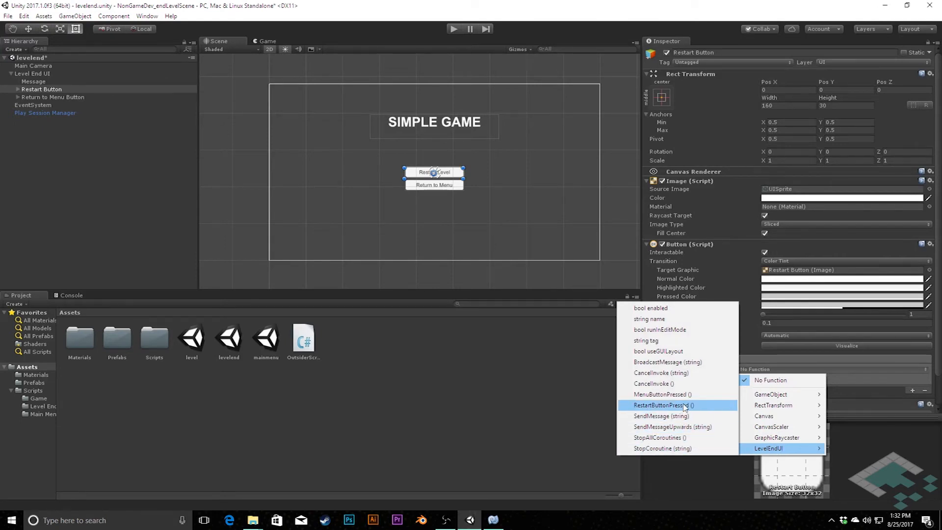
pyautogui.click(663, 405)
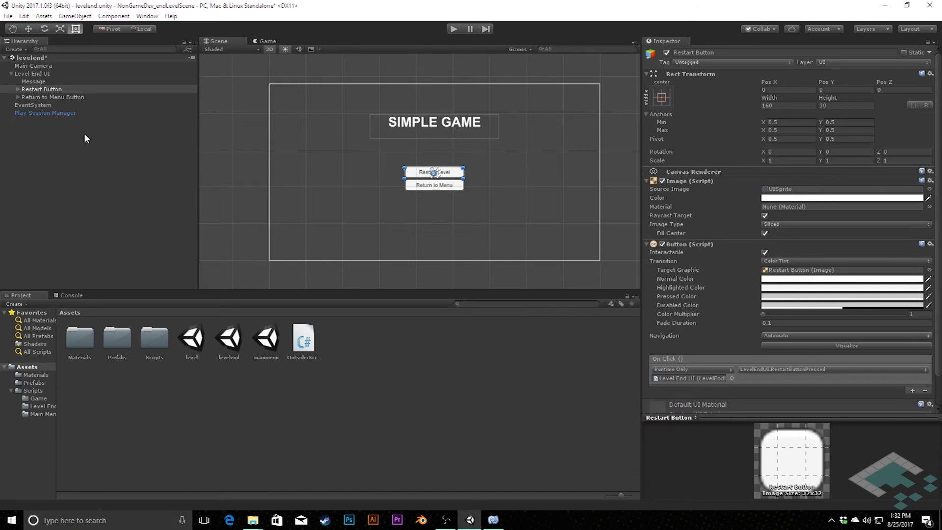
# Add an On Click entry on Return to Menu Button calling LevelEndUI > MenuButtonPressed ()
pyautogui.click(53, 97)
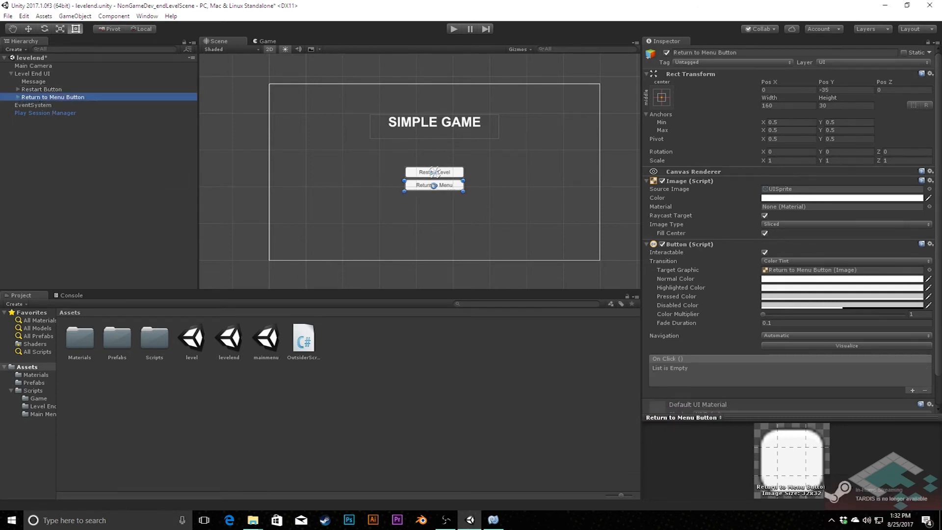
pyautogui.click(911, 390)
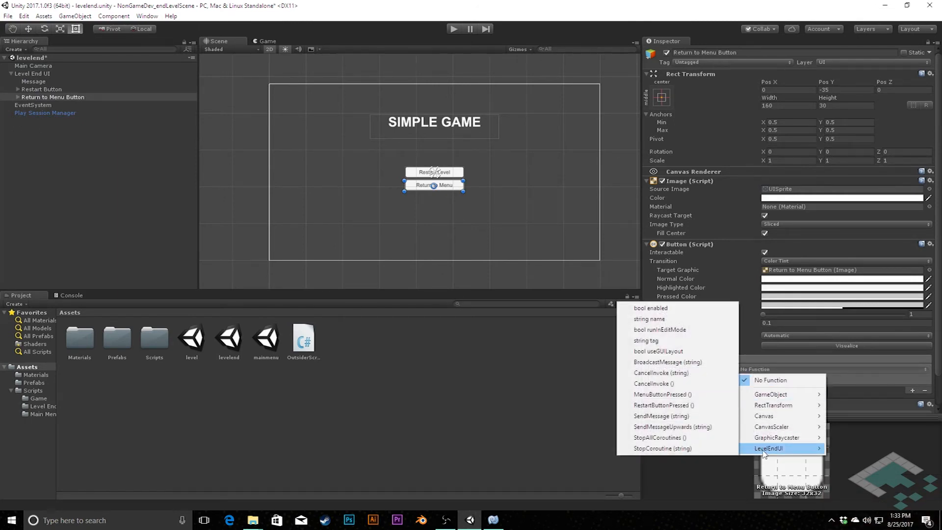
pyautogui.moveTo(662, 394)
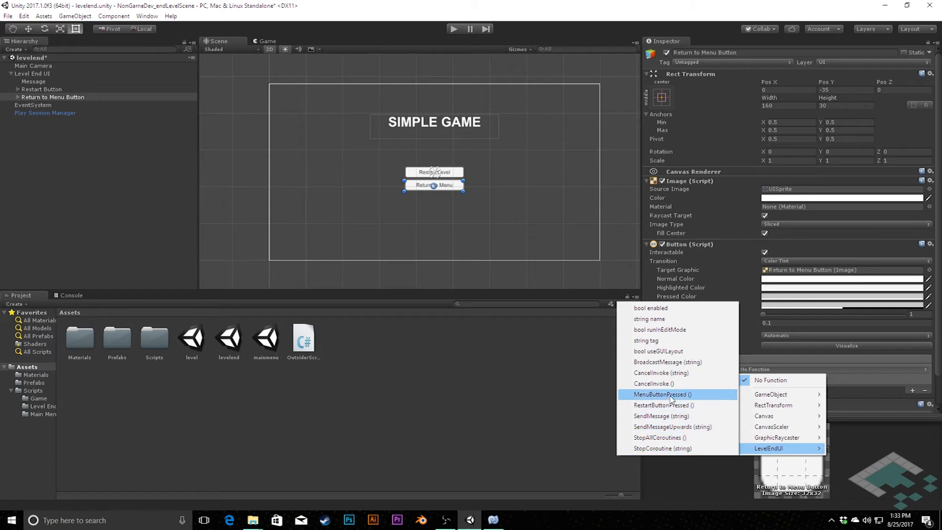
pyautogui.click(663, 393)
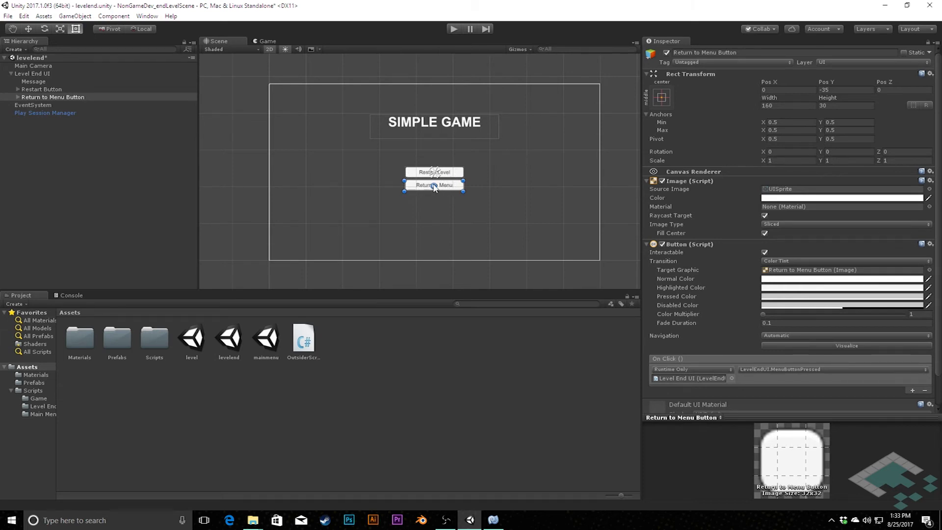
pyautogui.click(34, 81)
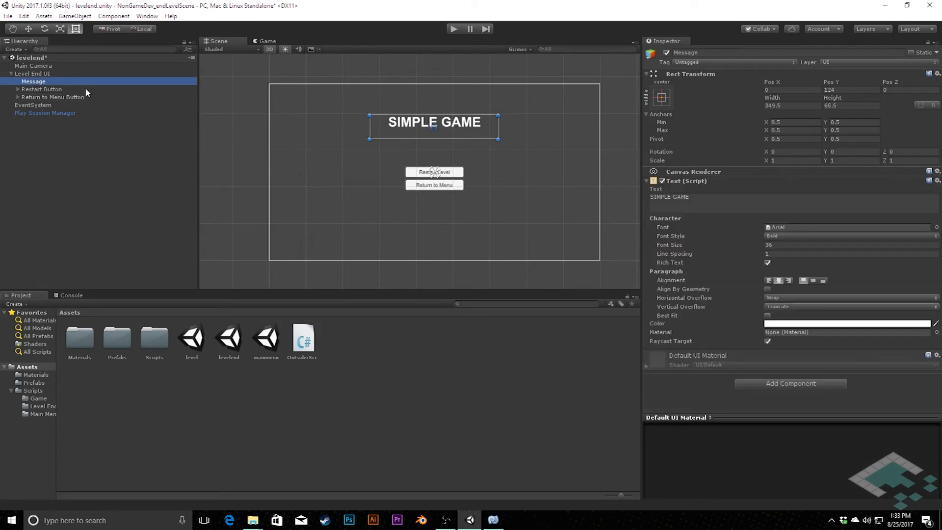
# Replace the Message text 'SIMPLE GAME' with 'LEVEL COMPLETE!'
pyautogui.click(669, 197)
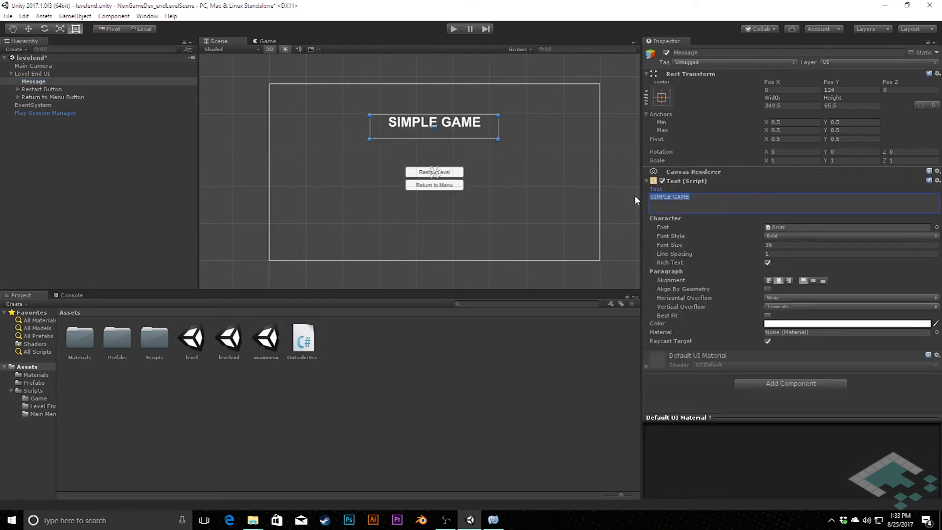
pyautogui.write('LEVEL COMPLETE!')
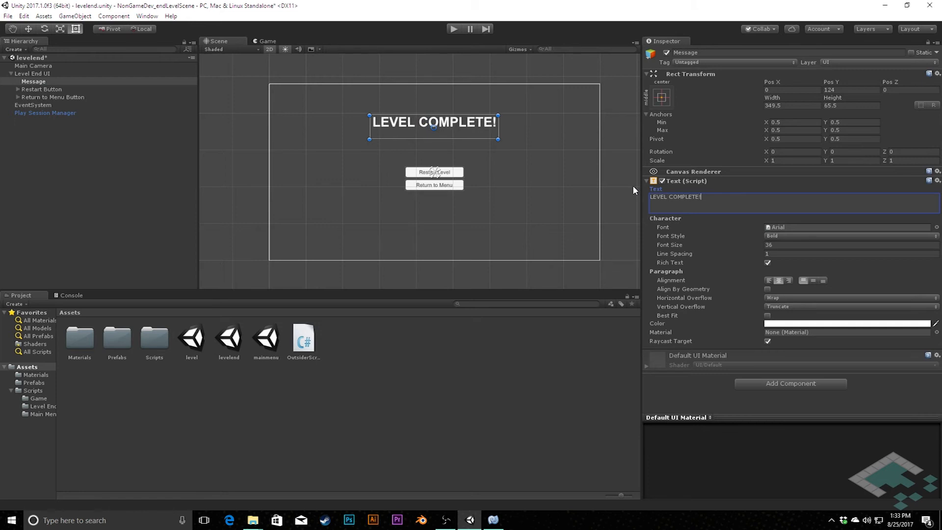
pyautogui.moveTo(437, 128)
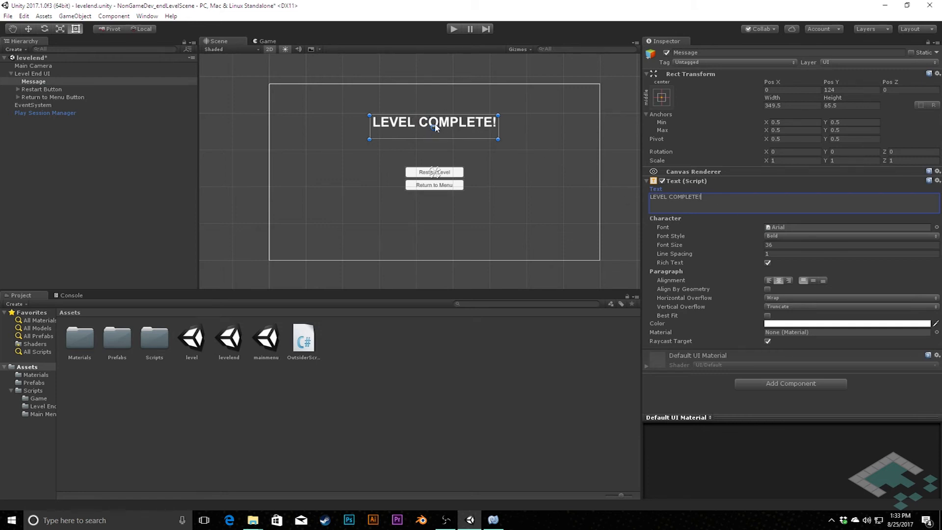
pyautogui.moveTo(438, 124)
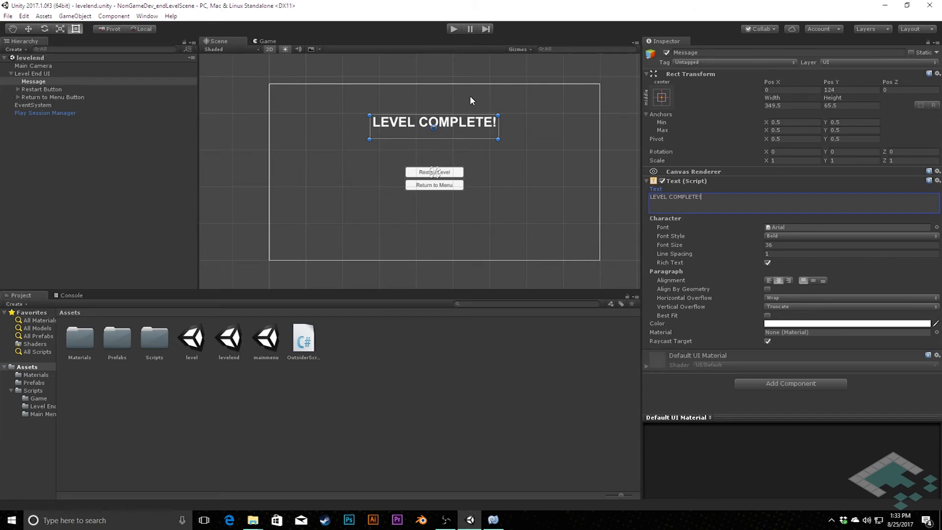
pyautogui.moveTo(446, 134)
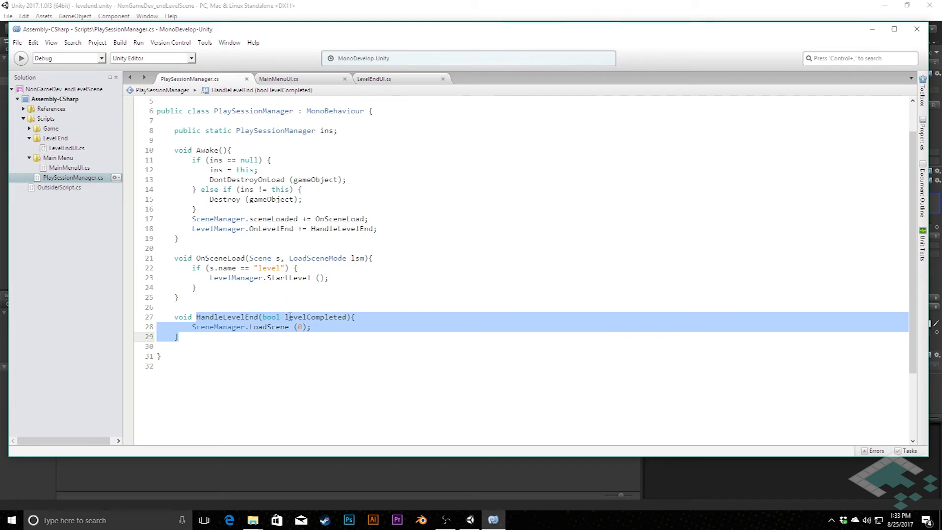
pyautogui.moveTo(318, 318)
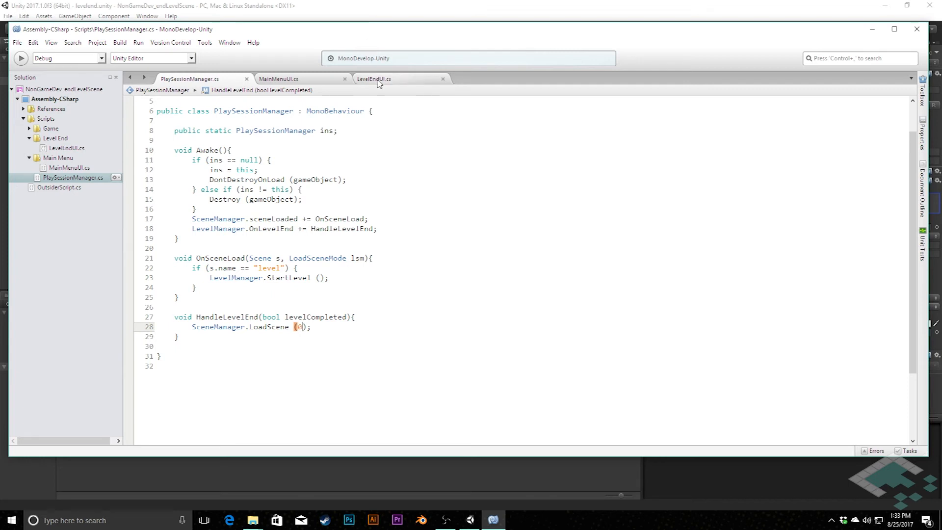
# In HandleLevelEnd, replace LoadScene(0) with the "levelend" scene name, checking LevelEndUI.cs
pyautogui.click(374, 78)
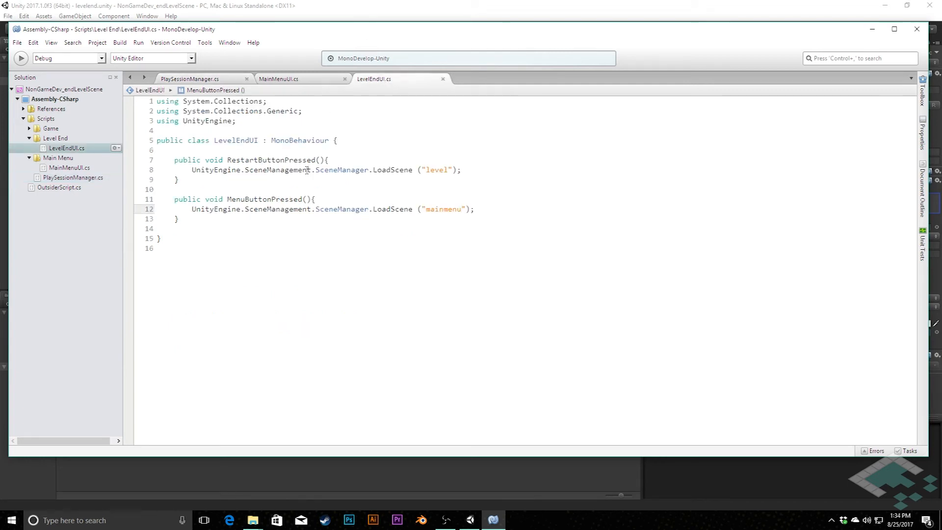
pyautogui.click(190, 79)
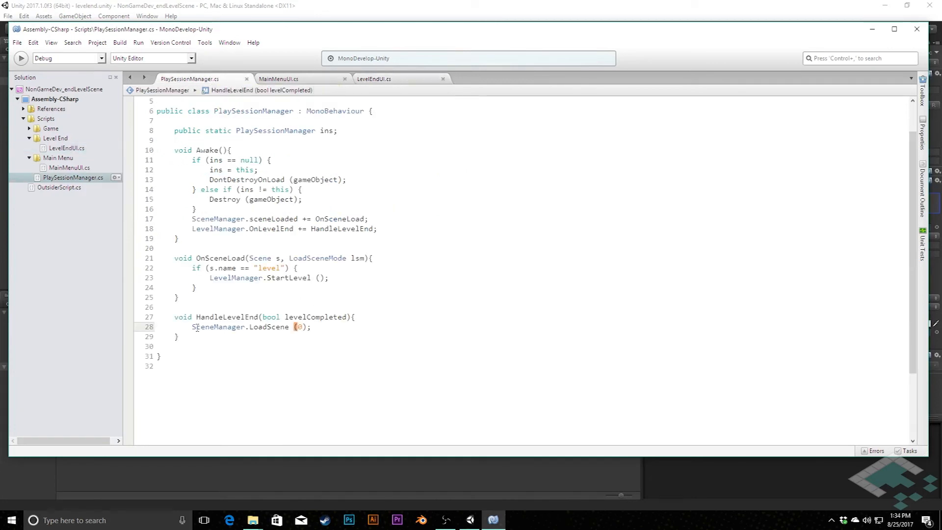
pyautogui.moveTo(191, 326); pyautogui.dragTo(311, 327)
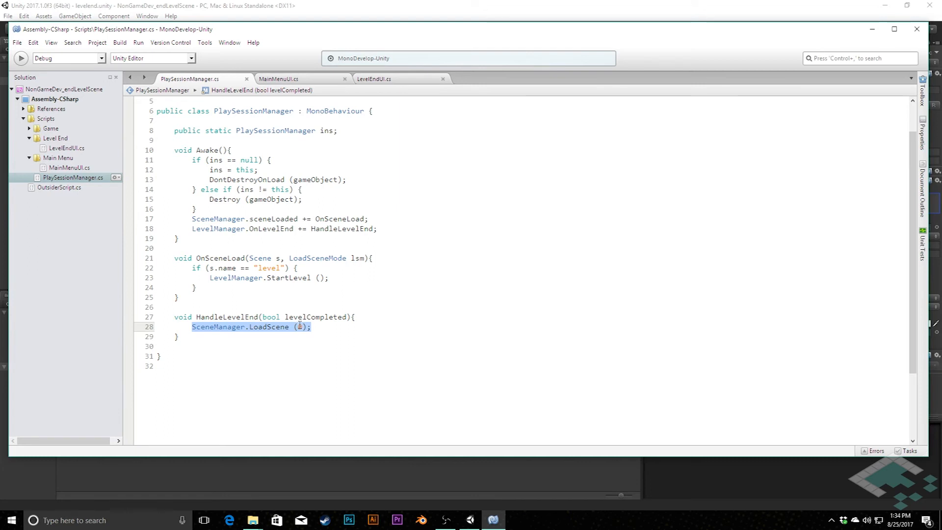
pyautogui.write('0')
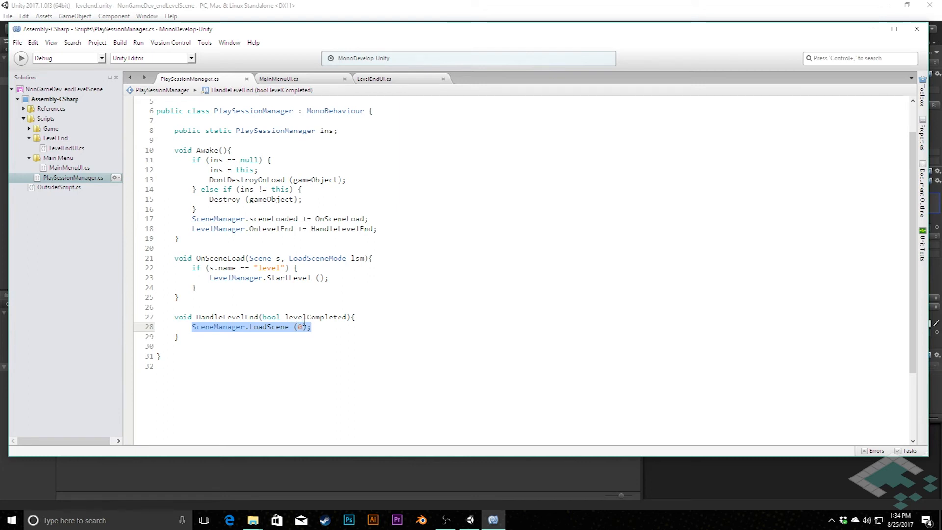
pyautogui.click(374, 79)
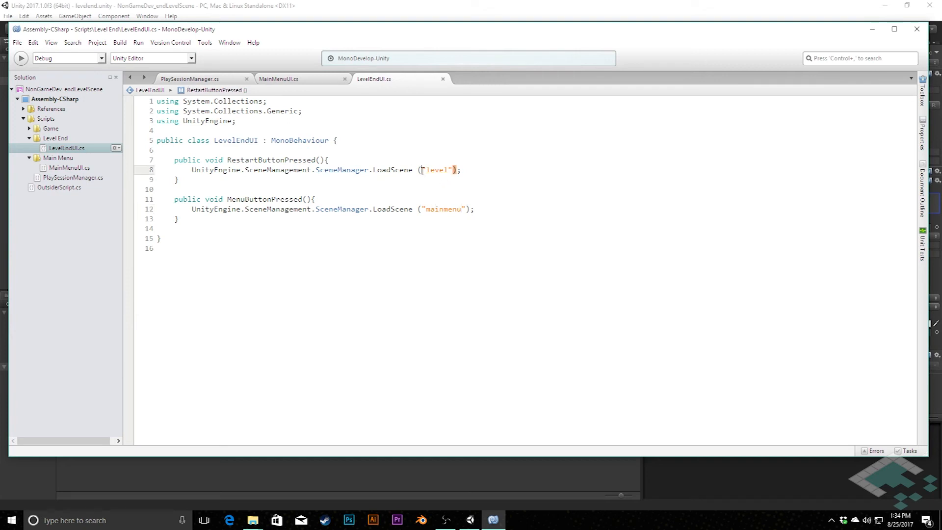
pyautogui.doubleClick(437, 170)
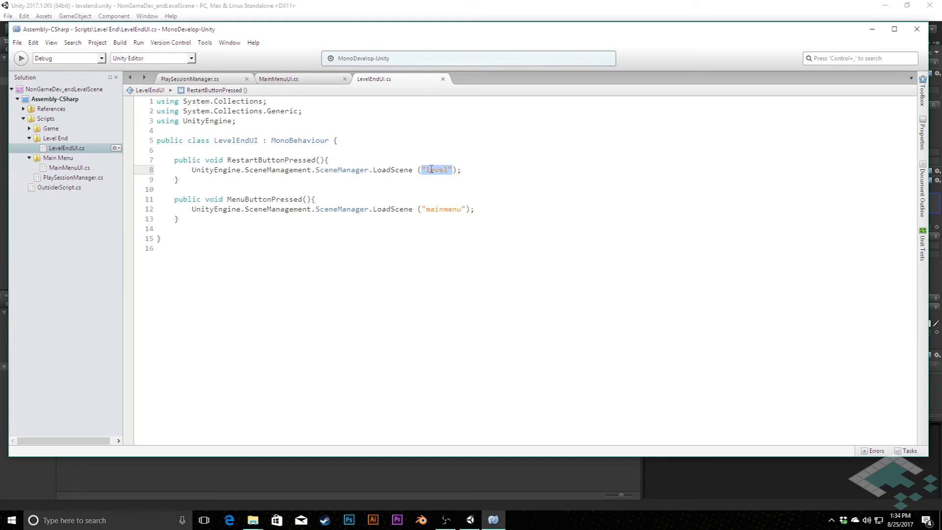
pyautogui.click(191, 79)
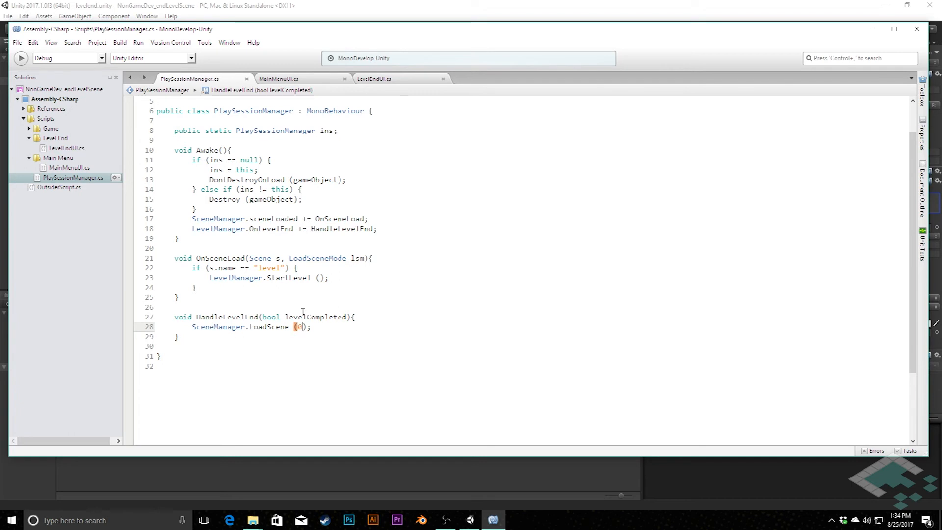
pyautogui.press('Backspace')
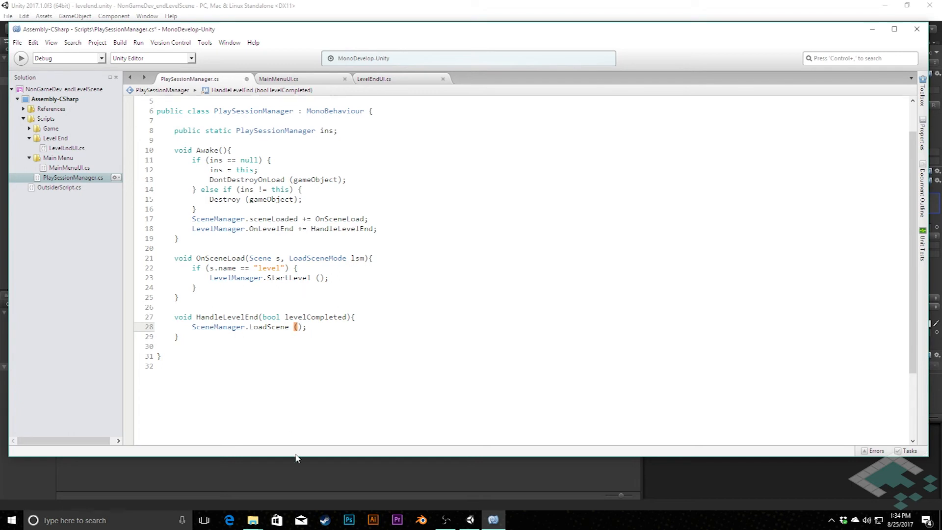
# Switch from MonoDevelop back to the Unity editor
pyautogui.click(492, 520)
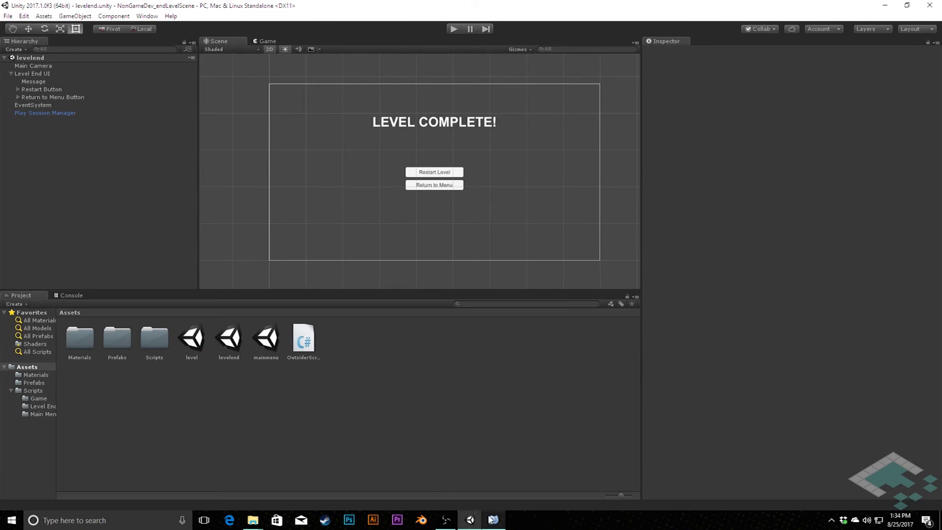
pyautogui.click(493, 520)
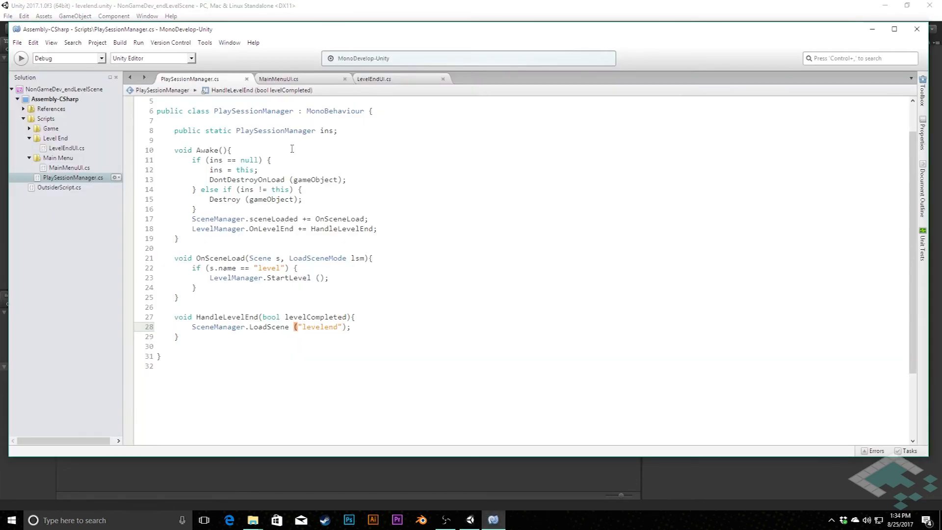
pyautogui.click(468, 519)
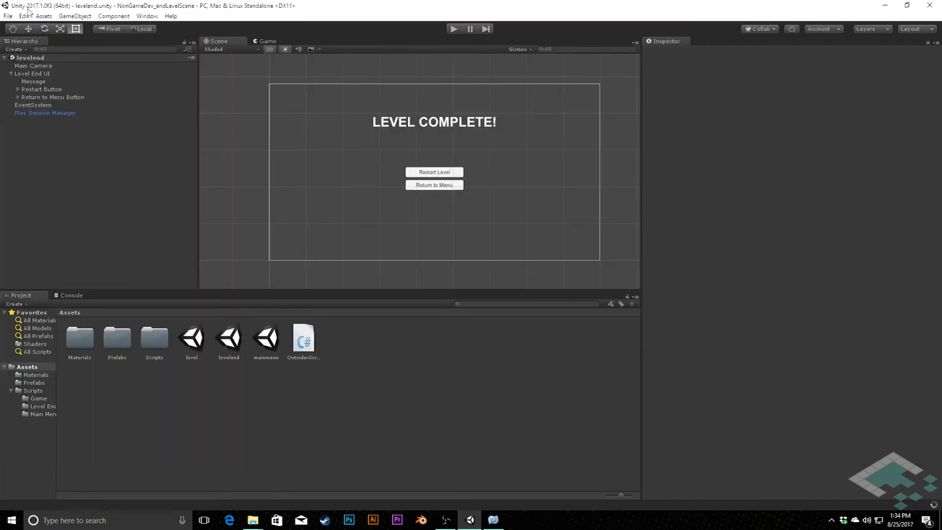
# Verify Build Settings lists levelend as scene 2, then open the mainmenu scene
pyautogui.click(8, 16)
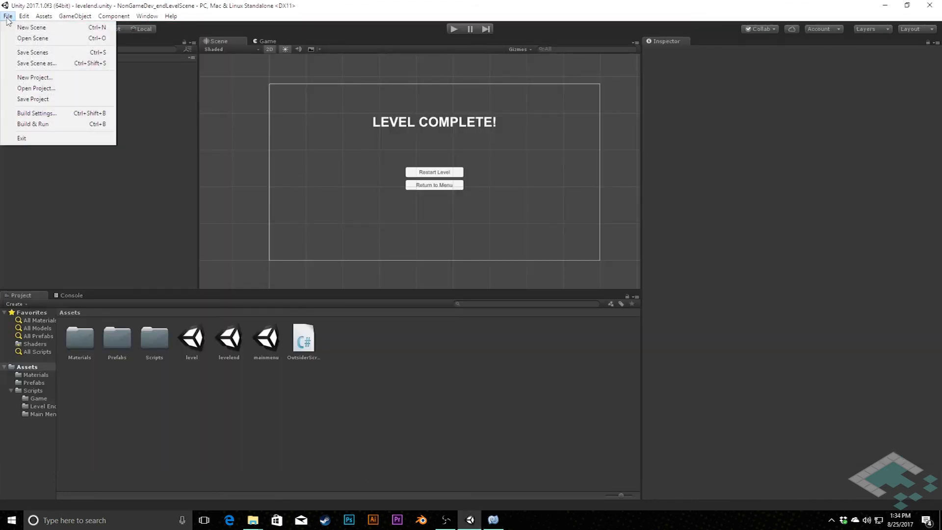
pyautogui.moveTo(35, 113)
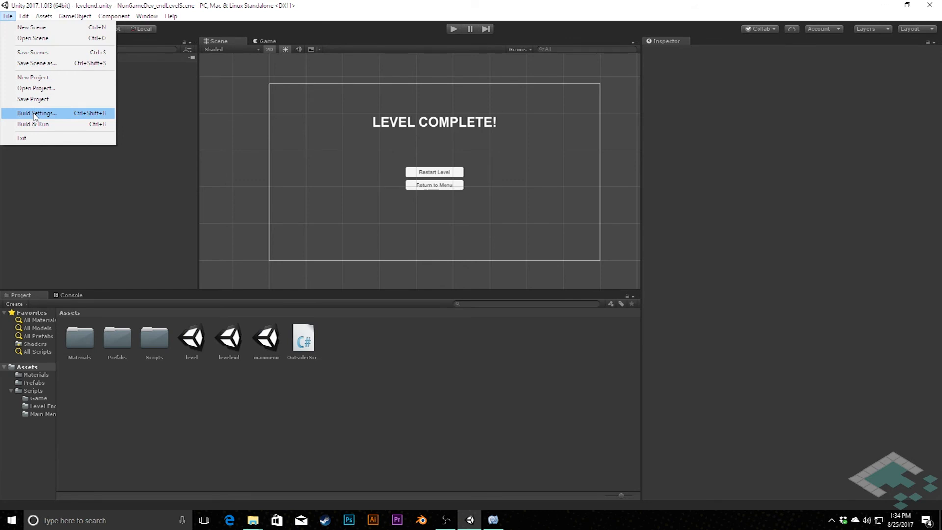
pyautogui.click(36, 112)
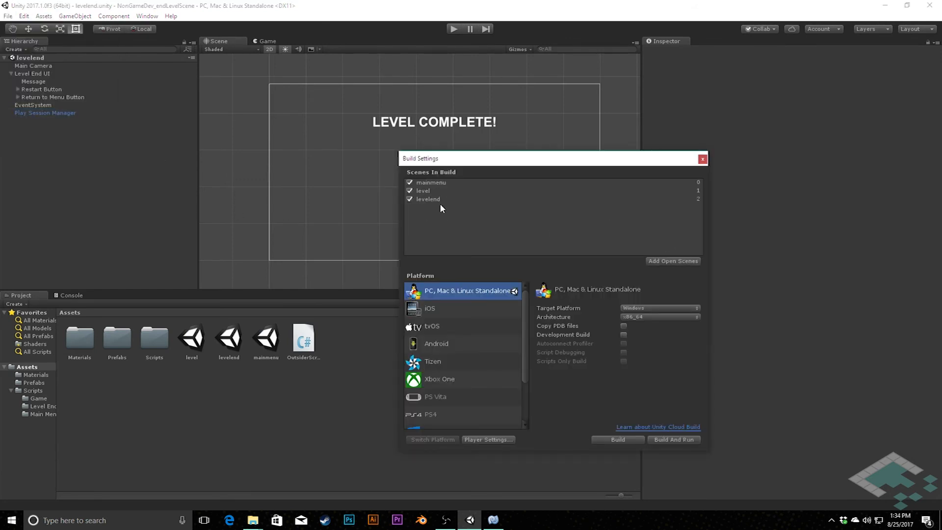
pyautogui.moveTo(498, 225)
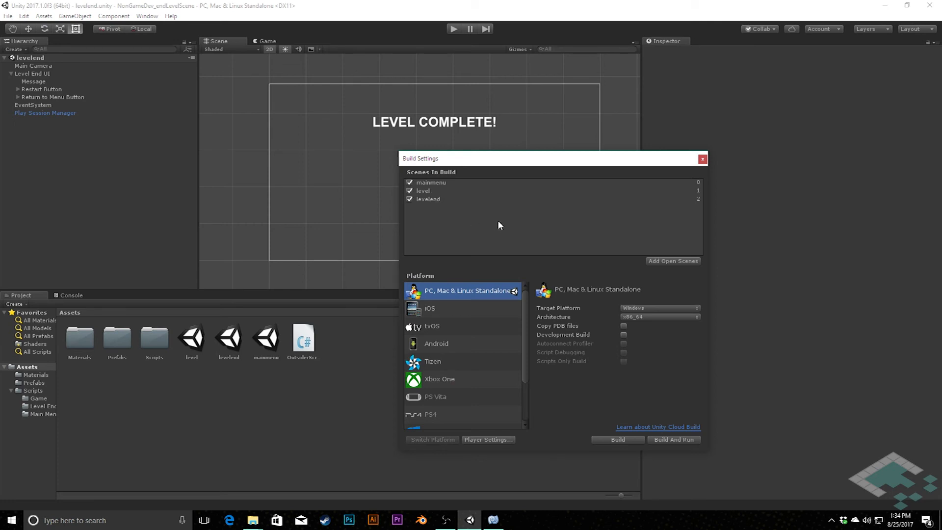
pyautogui.moveTo(485, 200)
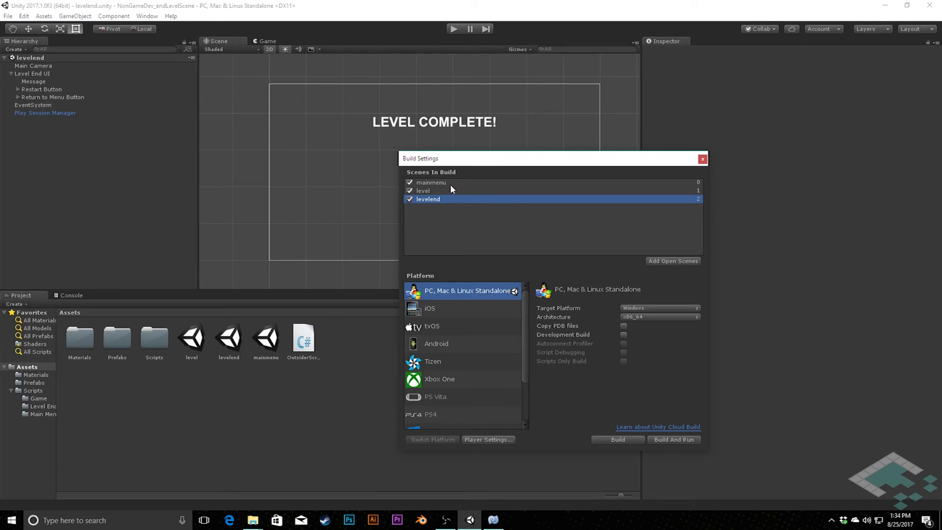
pyautogui.moveTo(451, 191)
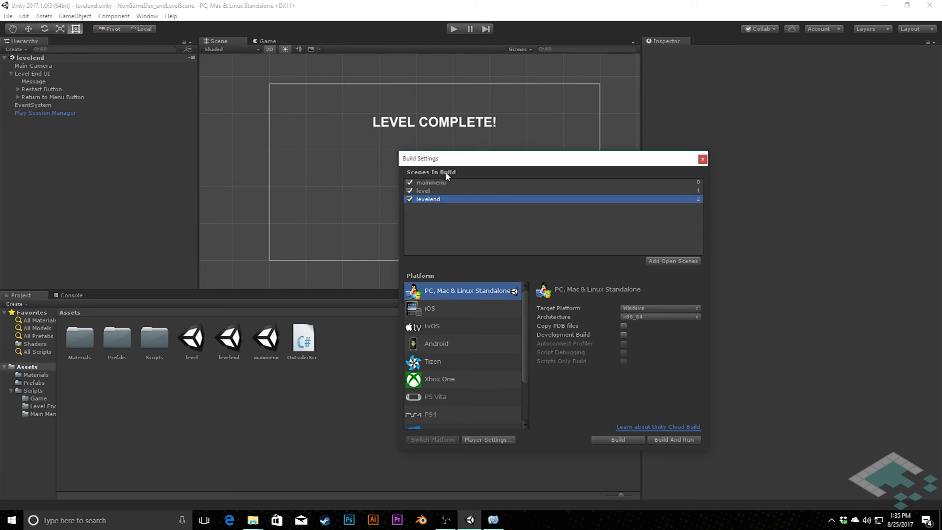
pyautogui.click(702, 159)
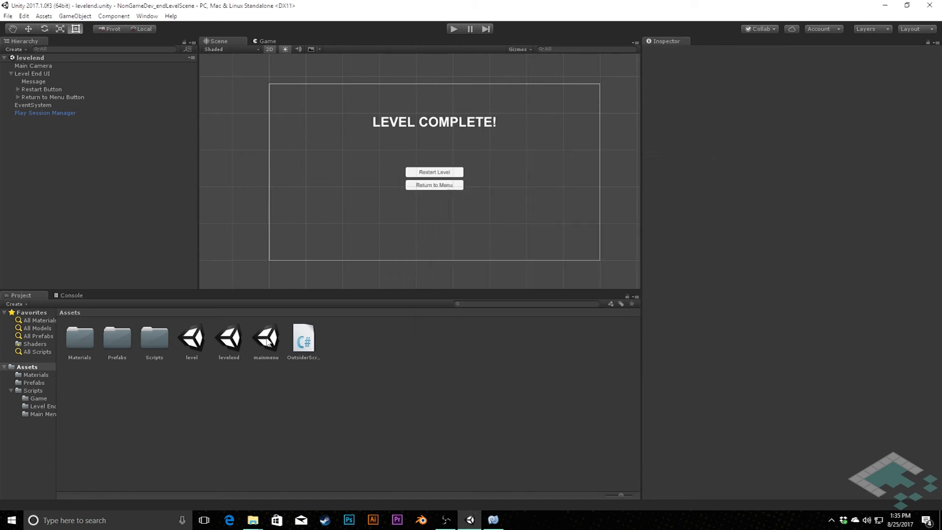
pyautogui.doubleClick(265, 337)
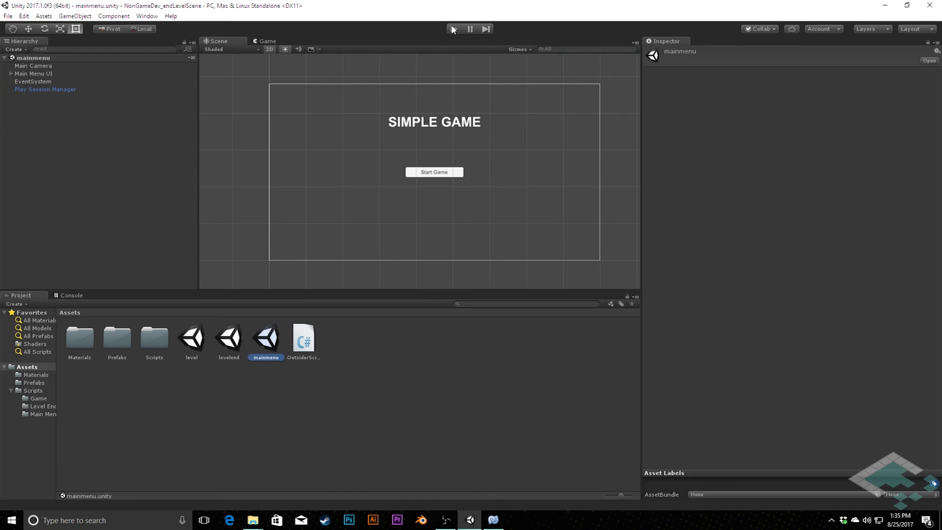
# Play from the main menu to LEVEL COMPLETE!, then use Restart Level to return to the menu
pyautogui.click(453, 29)
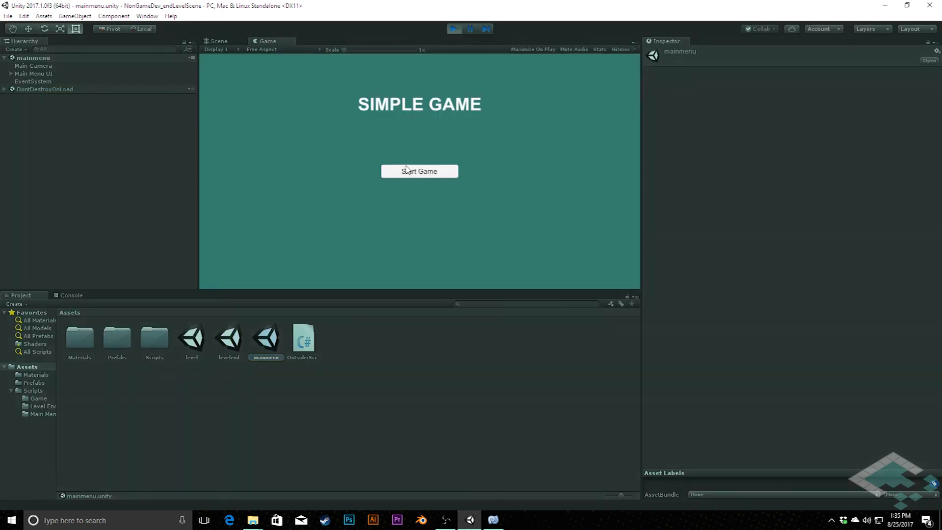
pyautogui.click(419, 171)
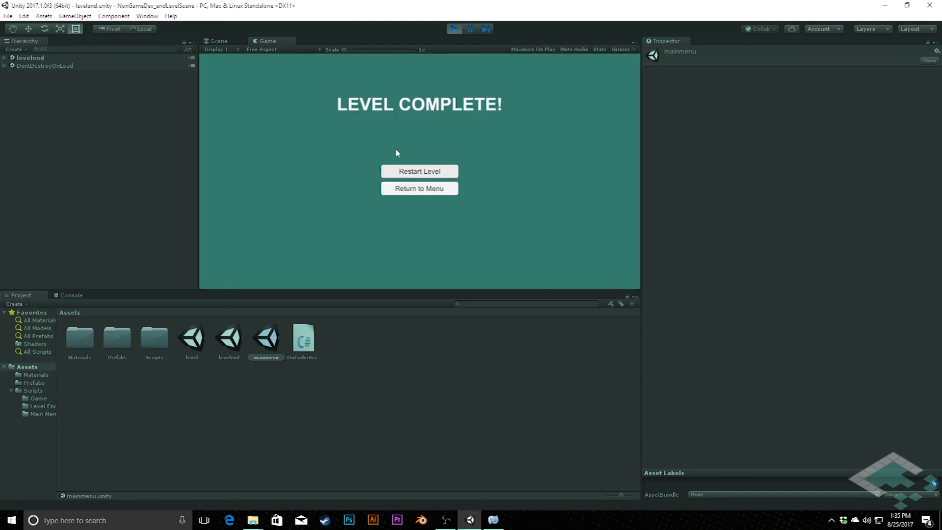
pyautogui.moveTo(436, 140)
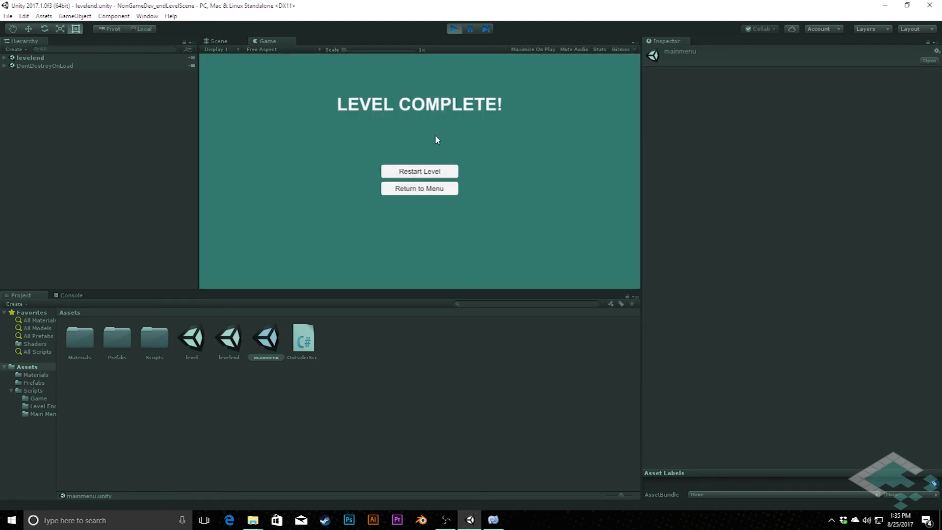
pyautogui.click(418, 171)
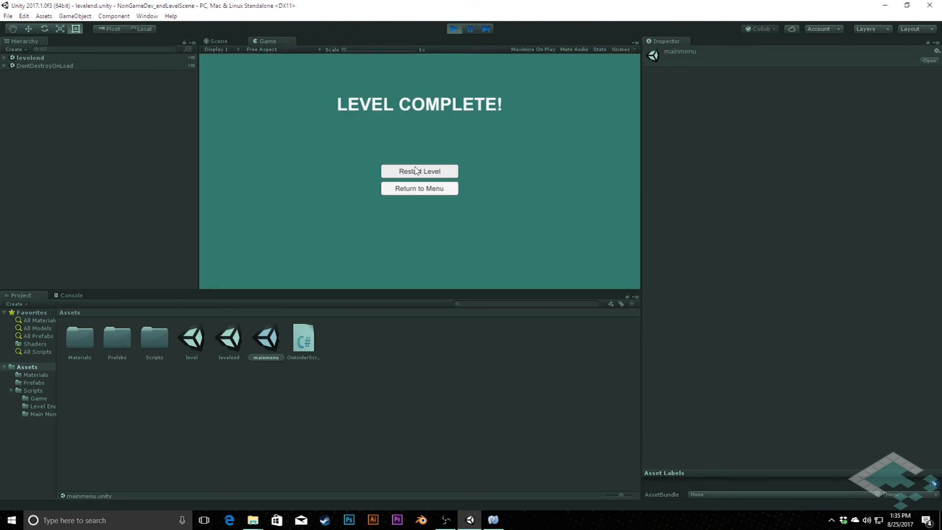
pyautogui.click(418, 188)
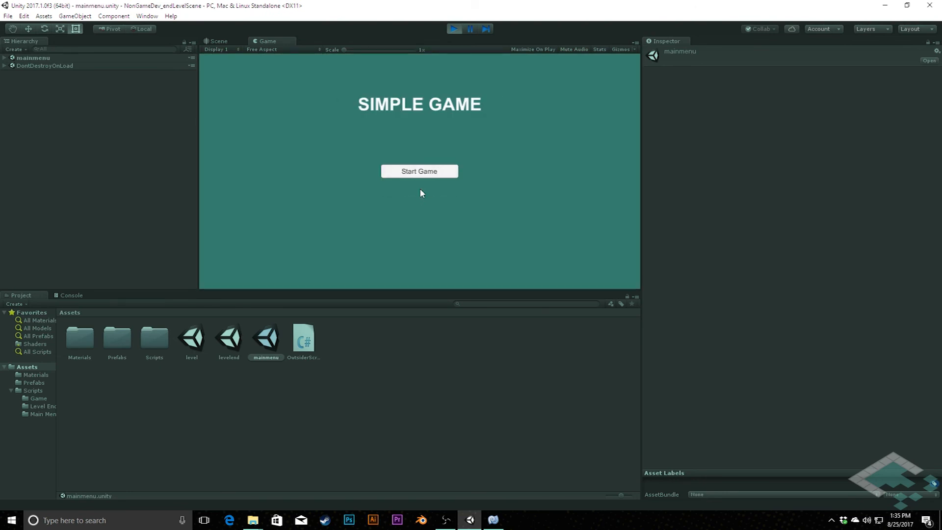
pyautogui.moveTo(401, 178)
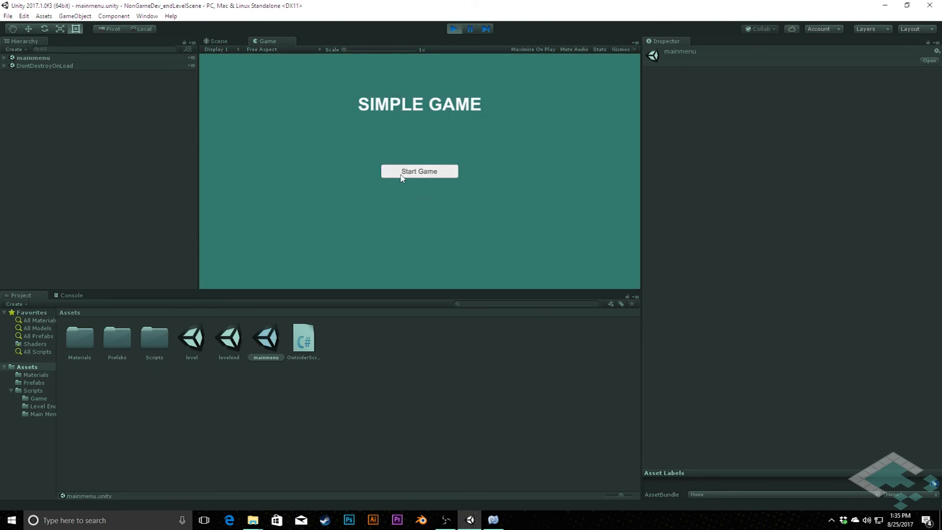